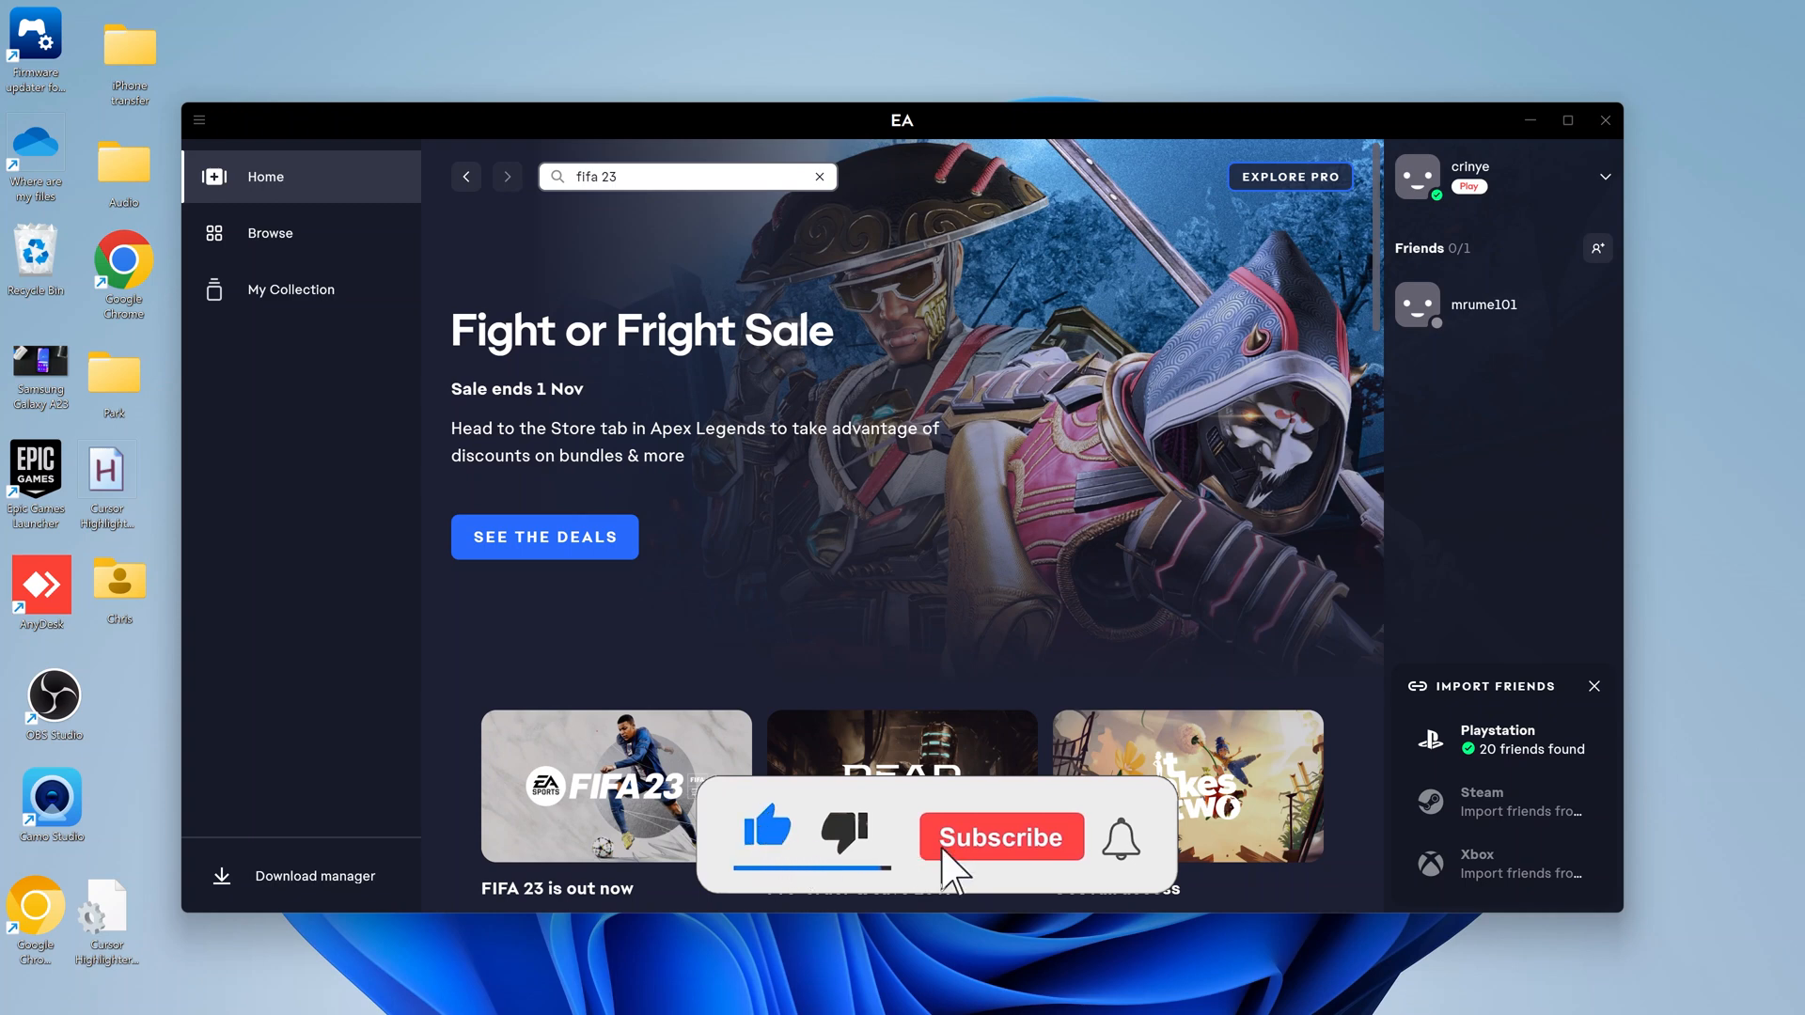
# Go from Explore Pro to the EA Play versus EA Play Pro membership comparison.
pyautogui.click(998, 836)
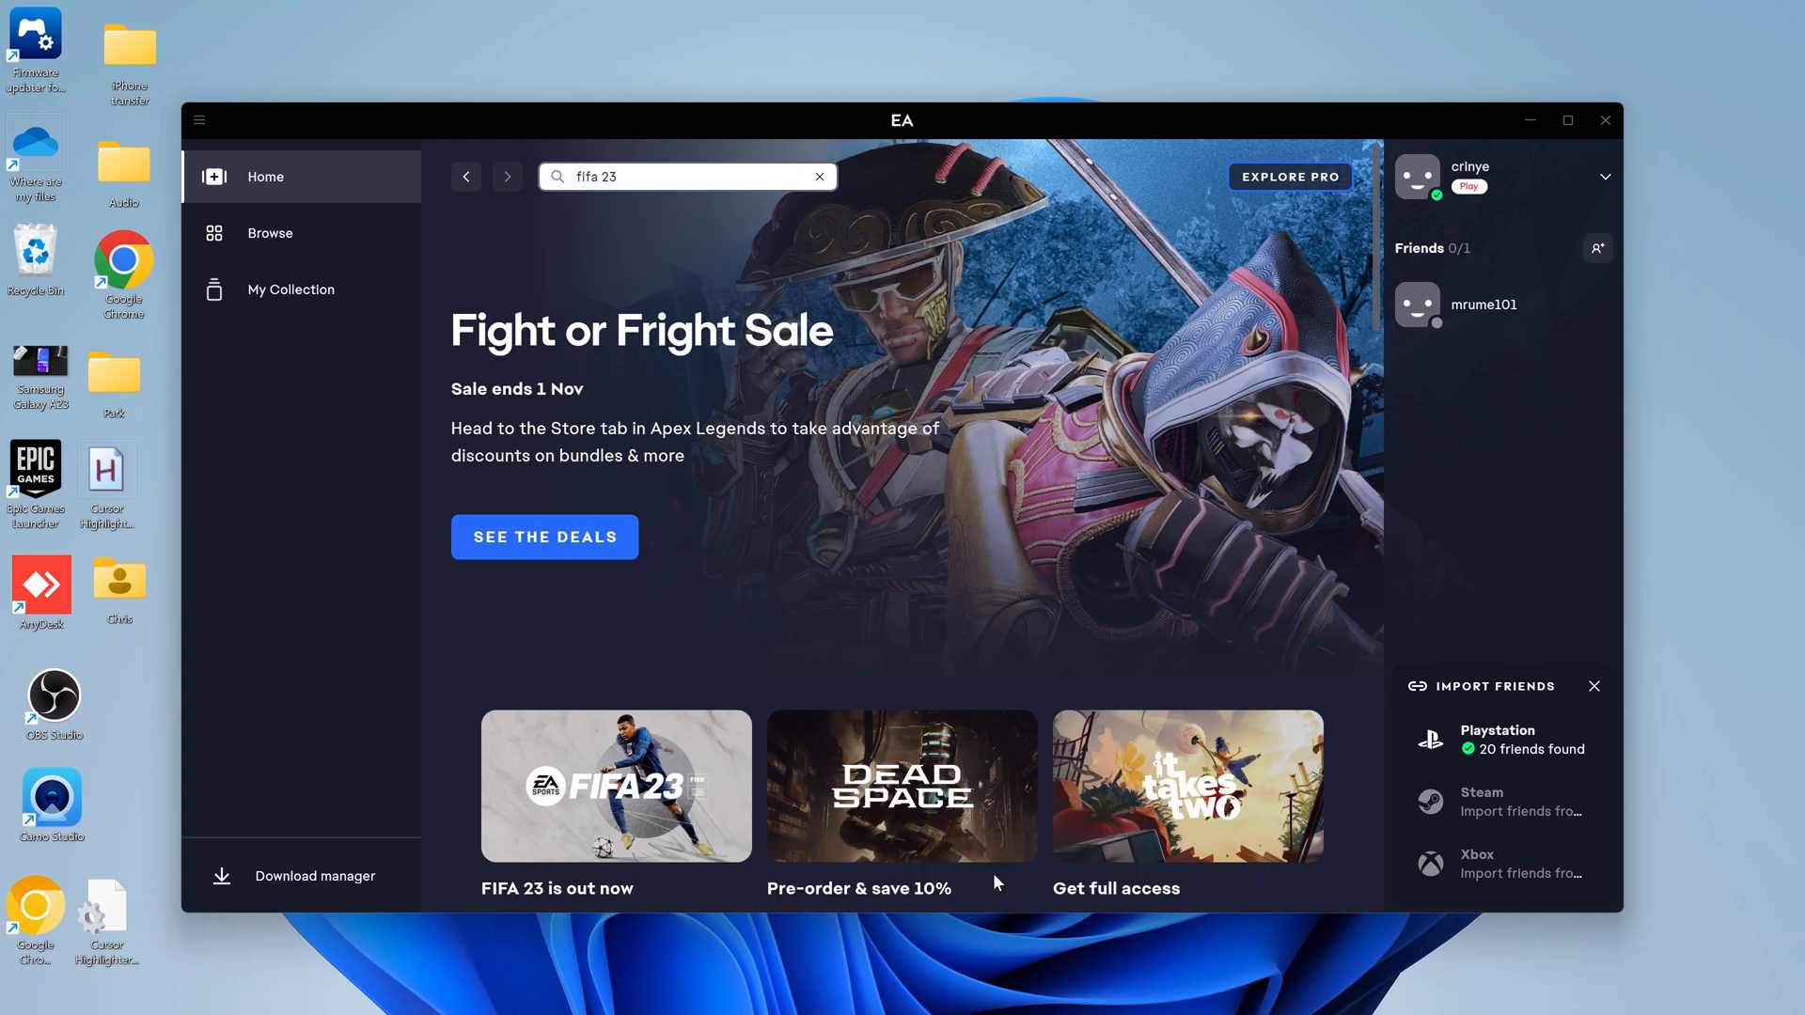
pyautogui.moveTo(931, 481)
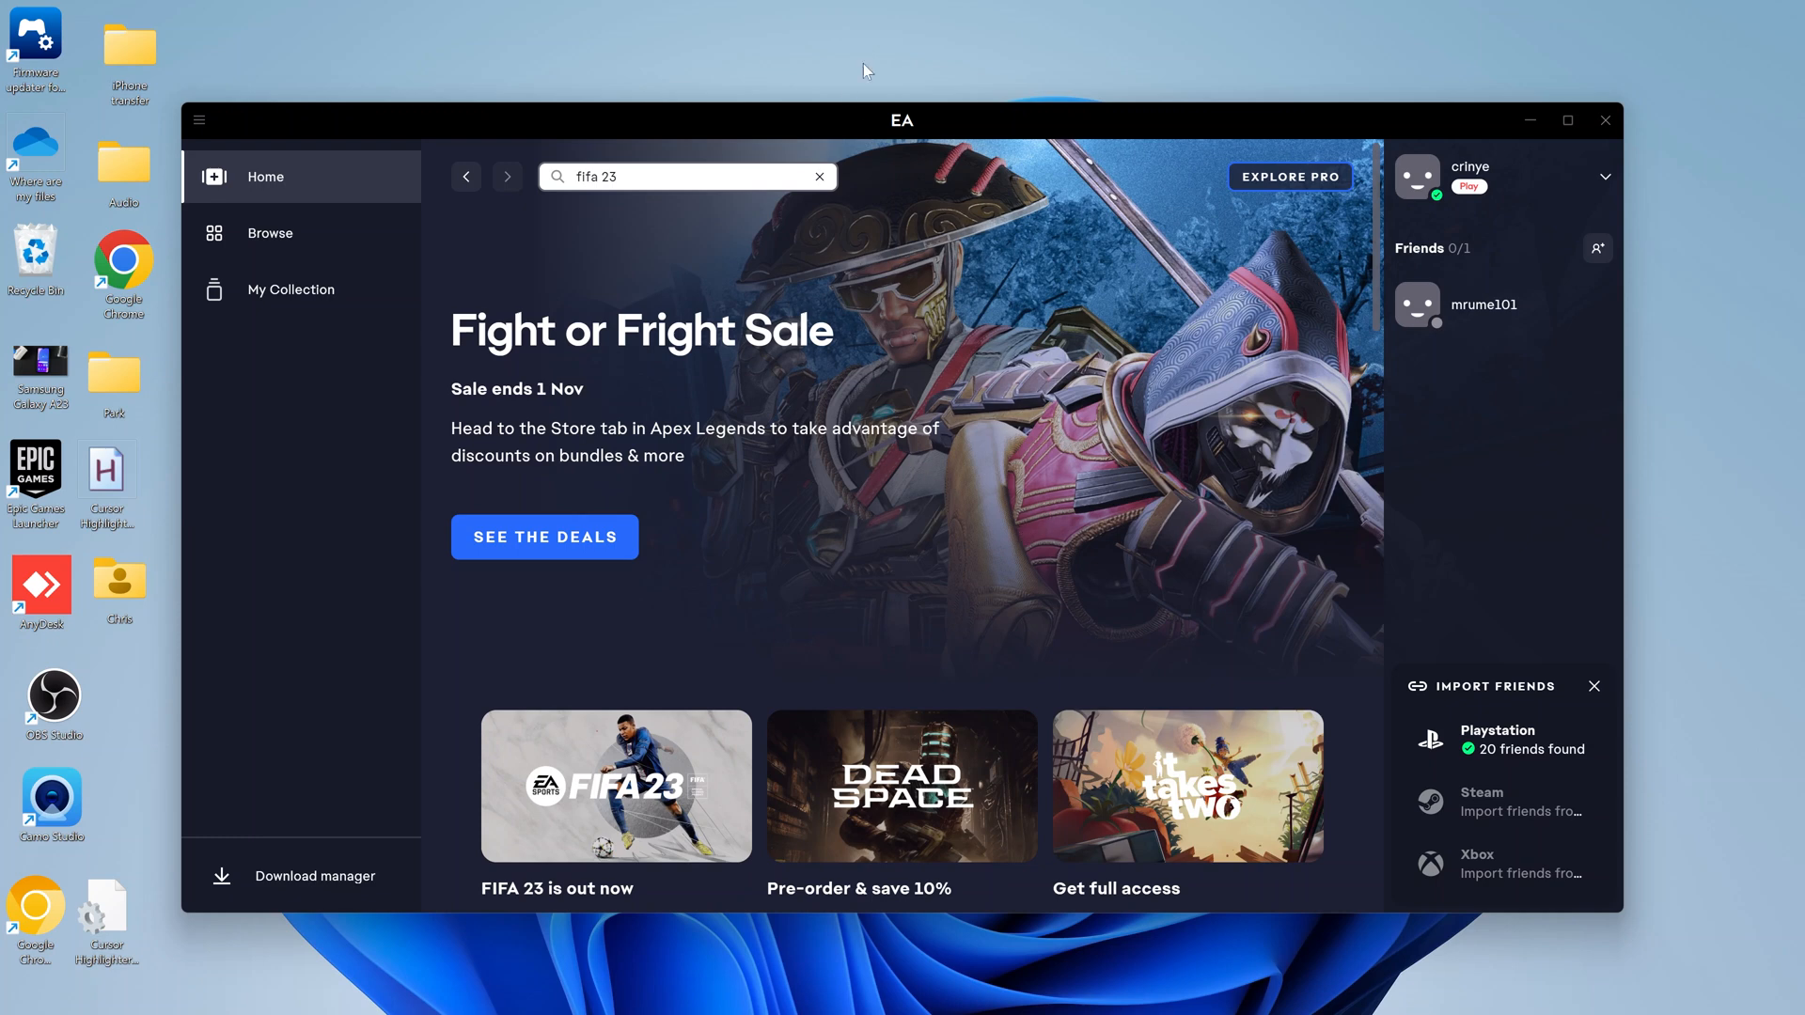
pyautogui.moveTo(1037, 472)
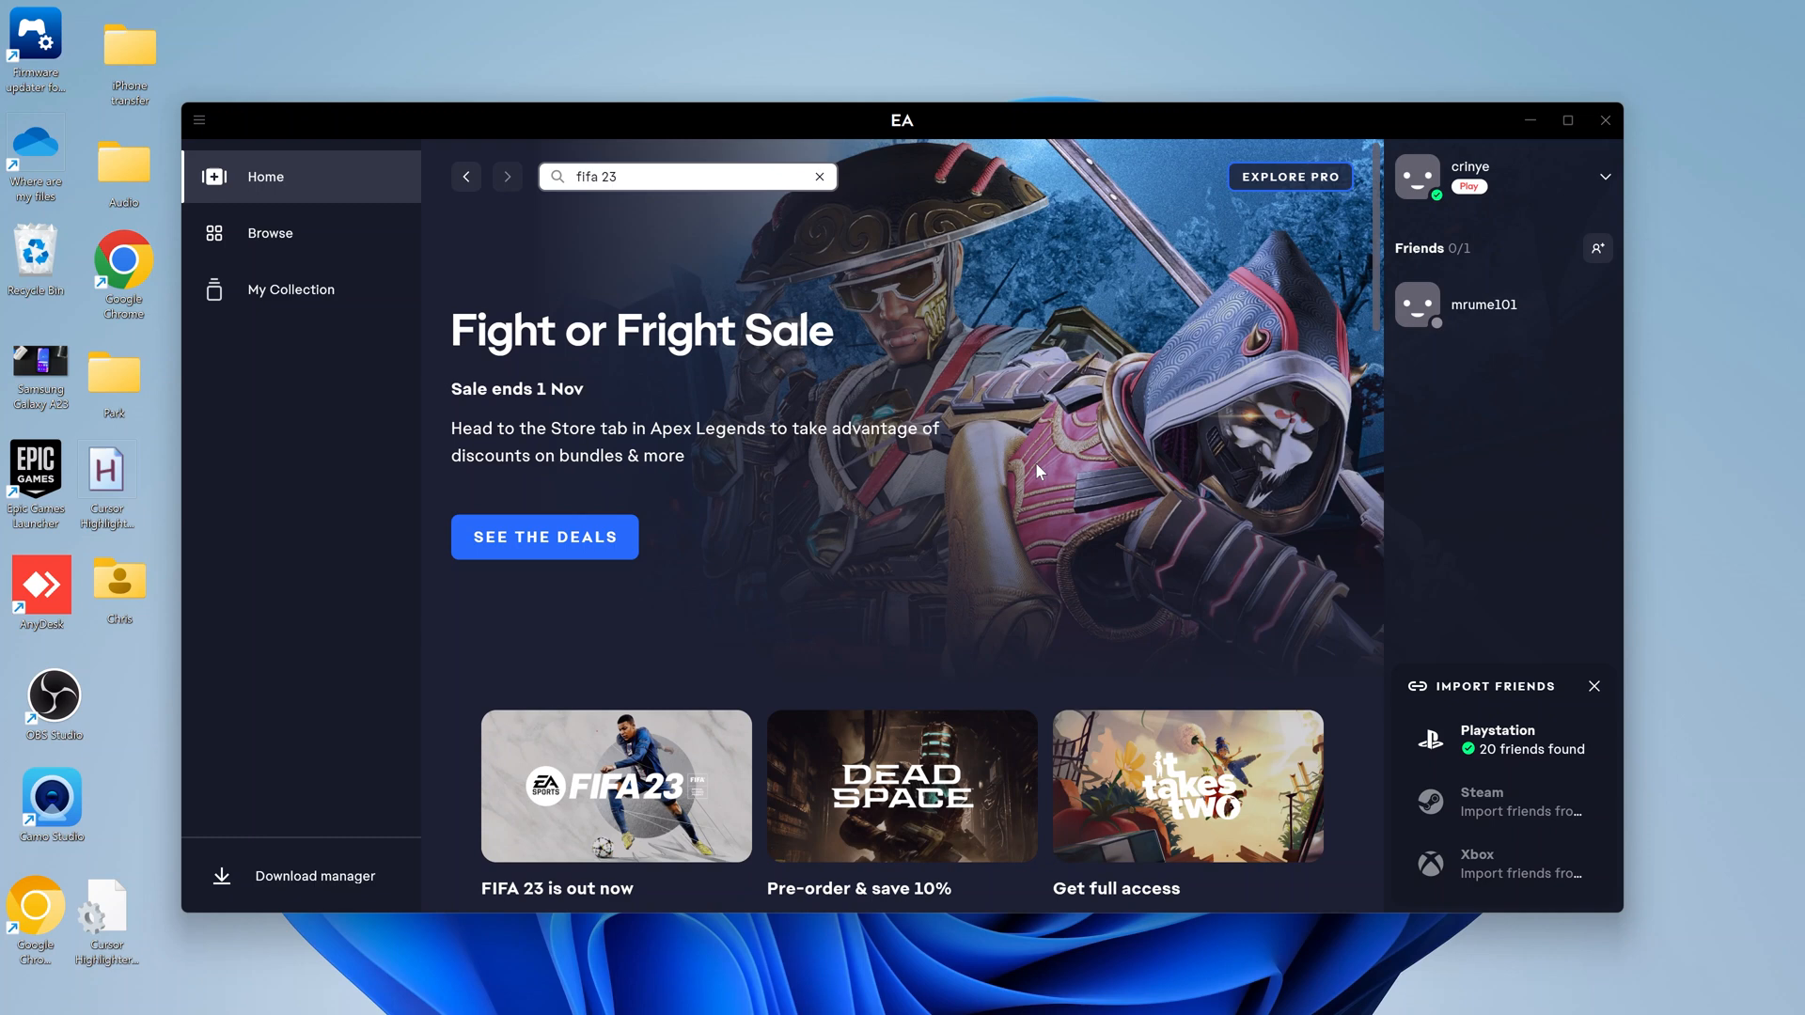
pyautogui.moveTo(1075, 619)
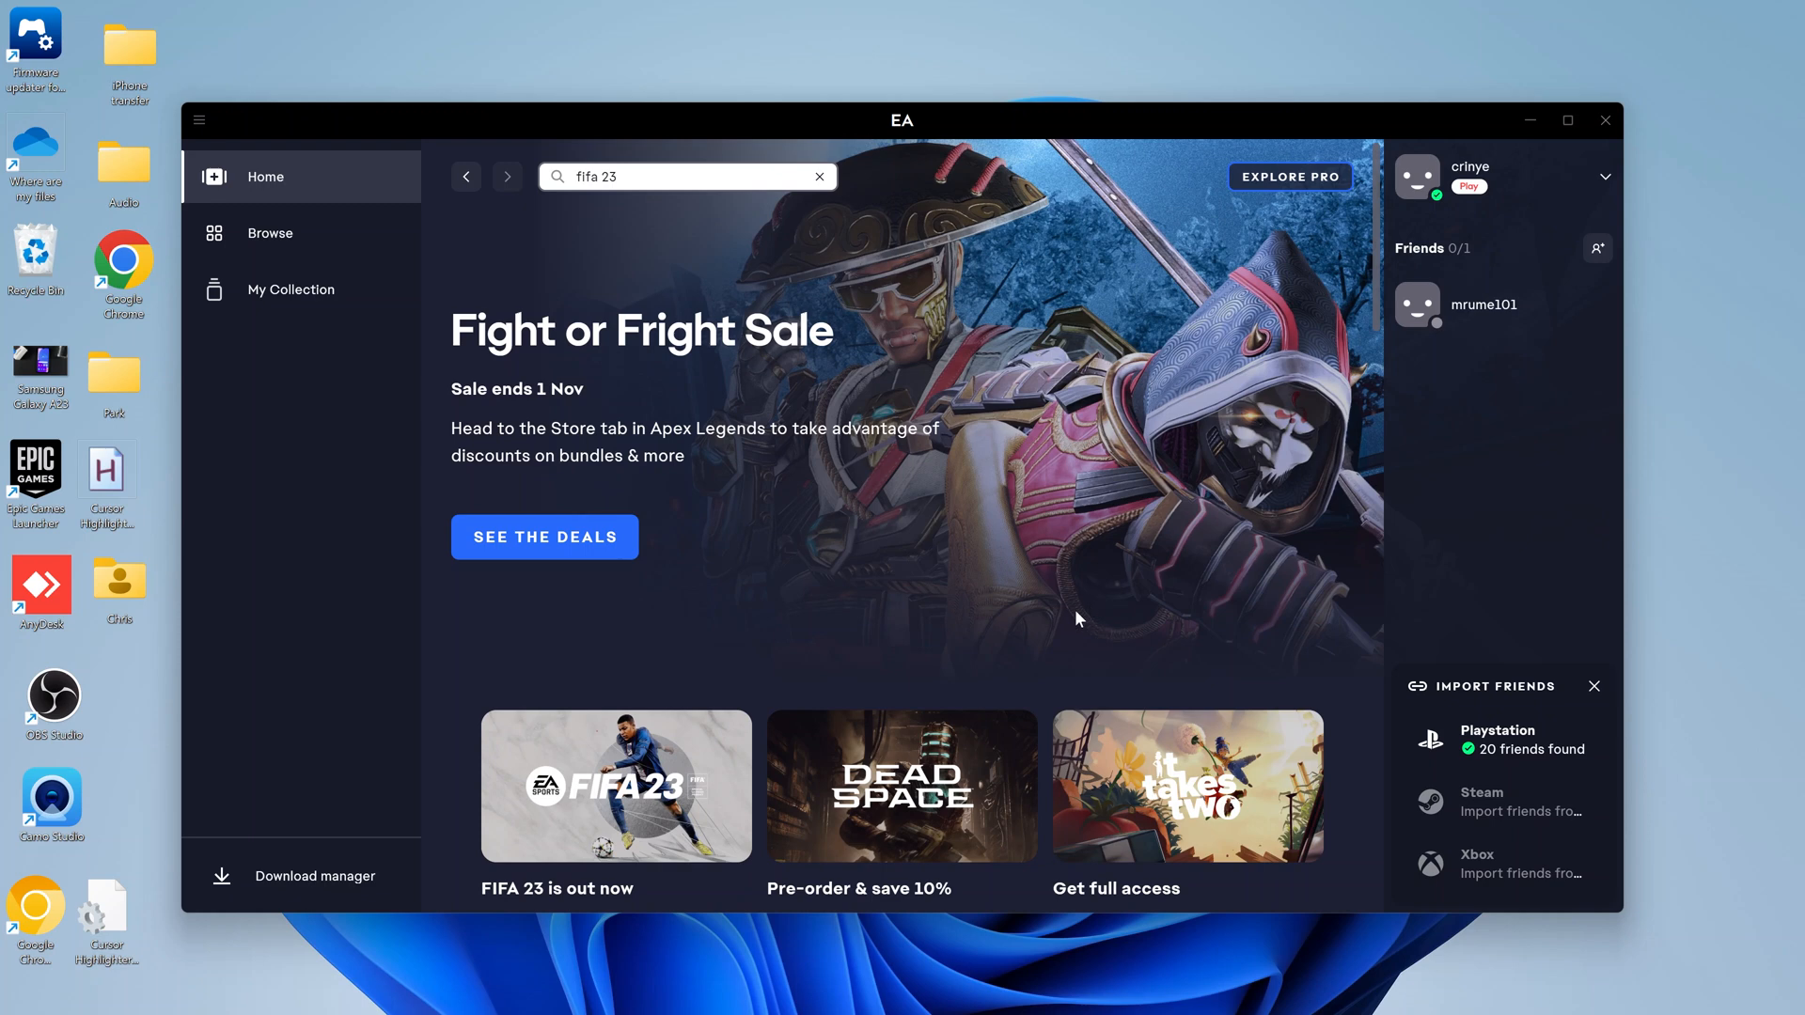
pyautogui.moveTo(1280, 431)
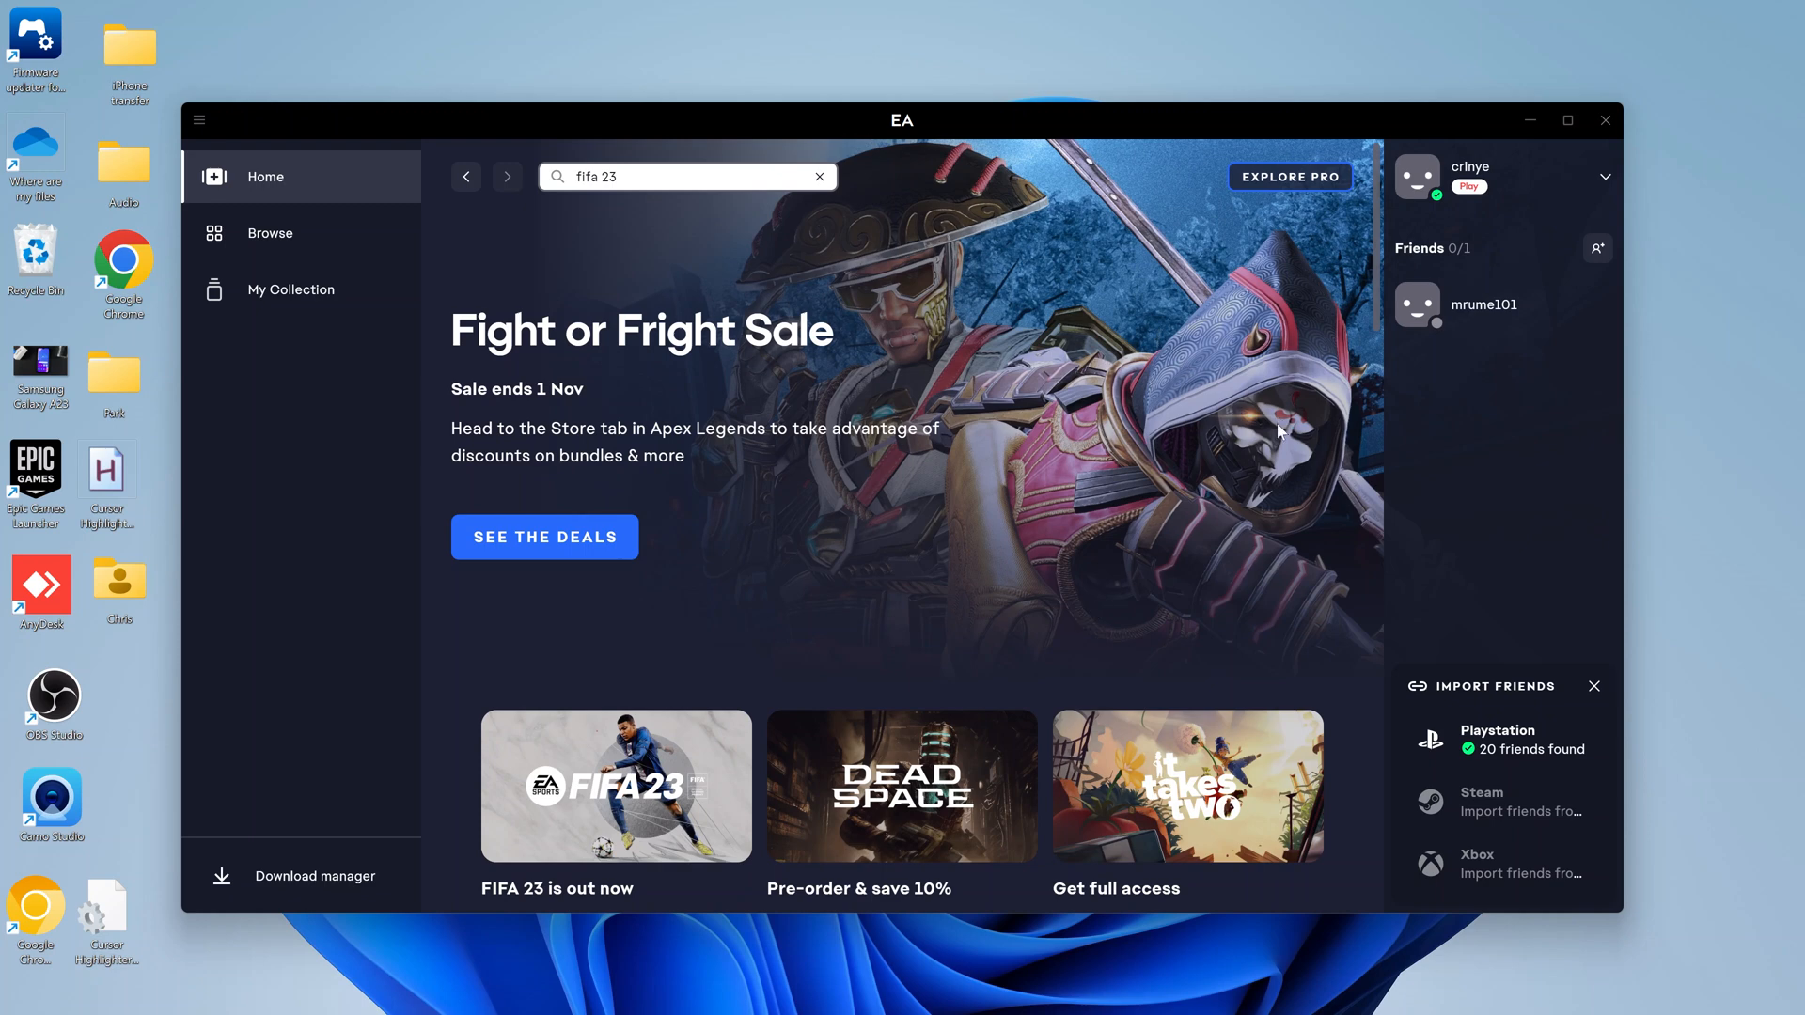
pyautogui.moveTo(1267, 343)
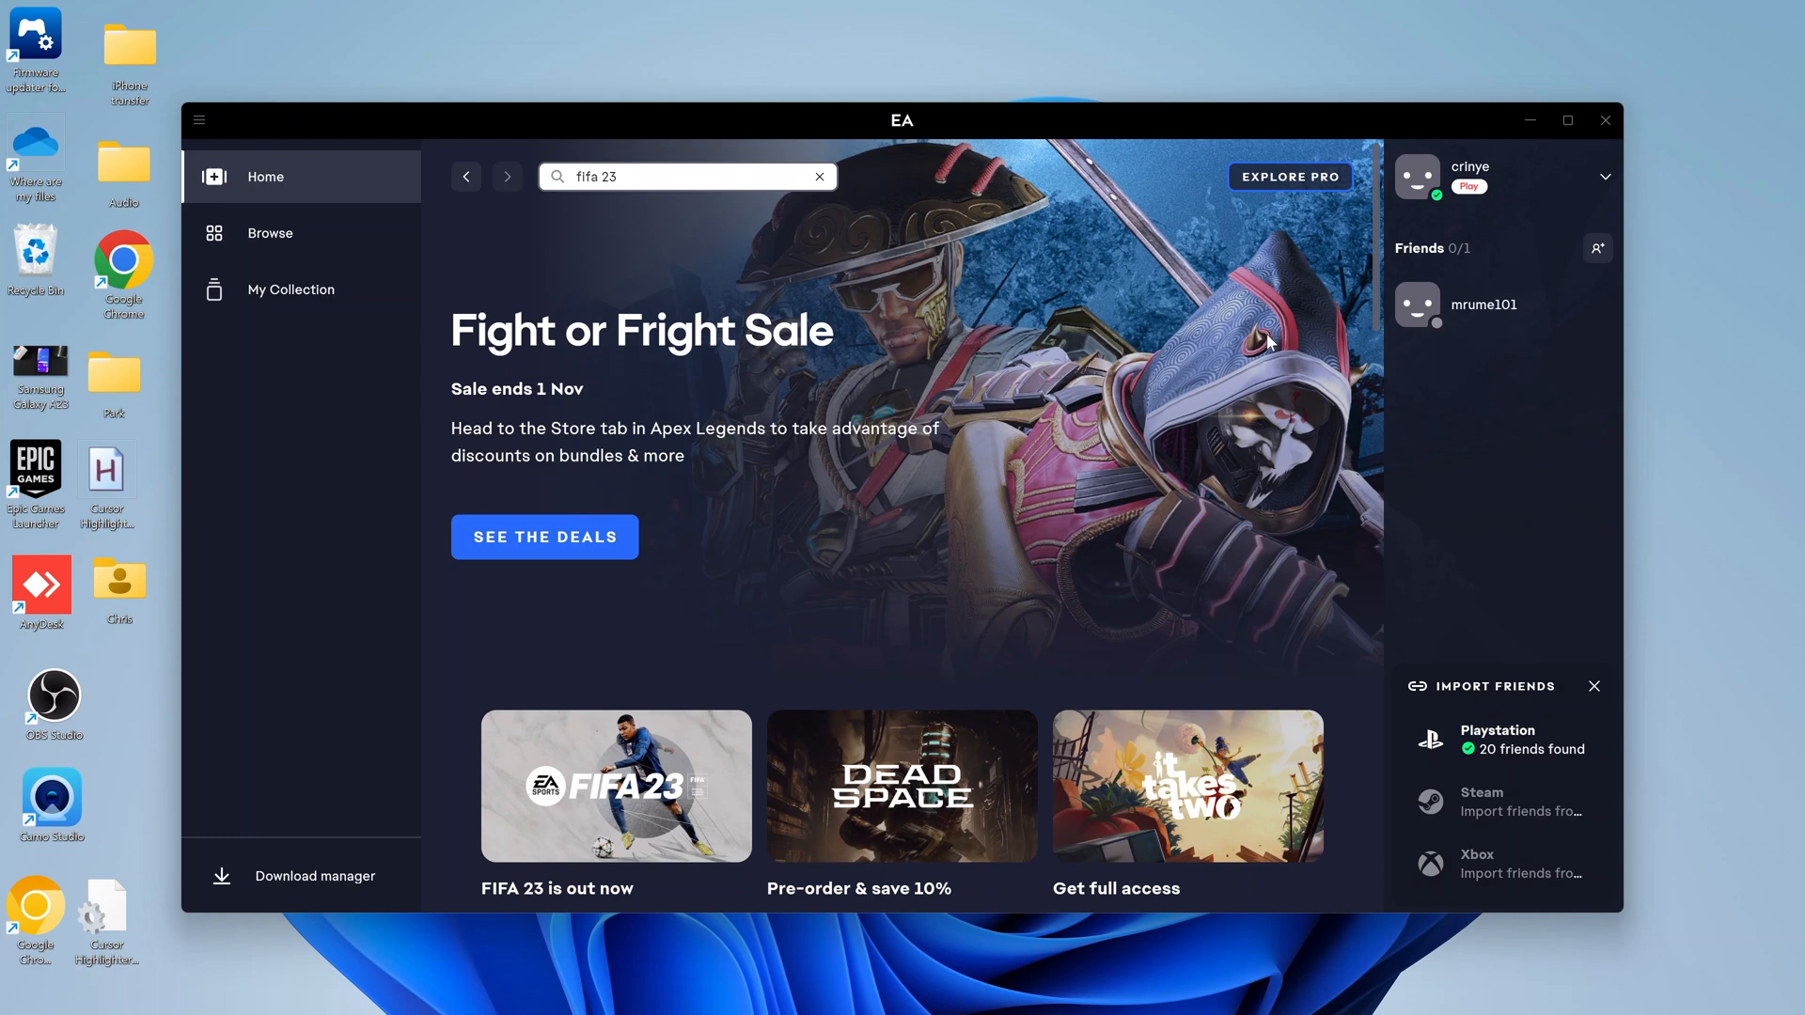
pyautogui.moveTo(1291, 177)
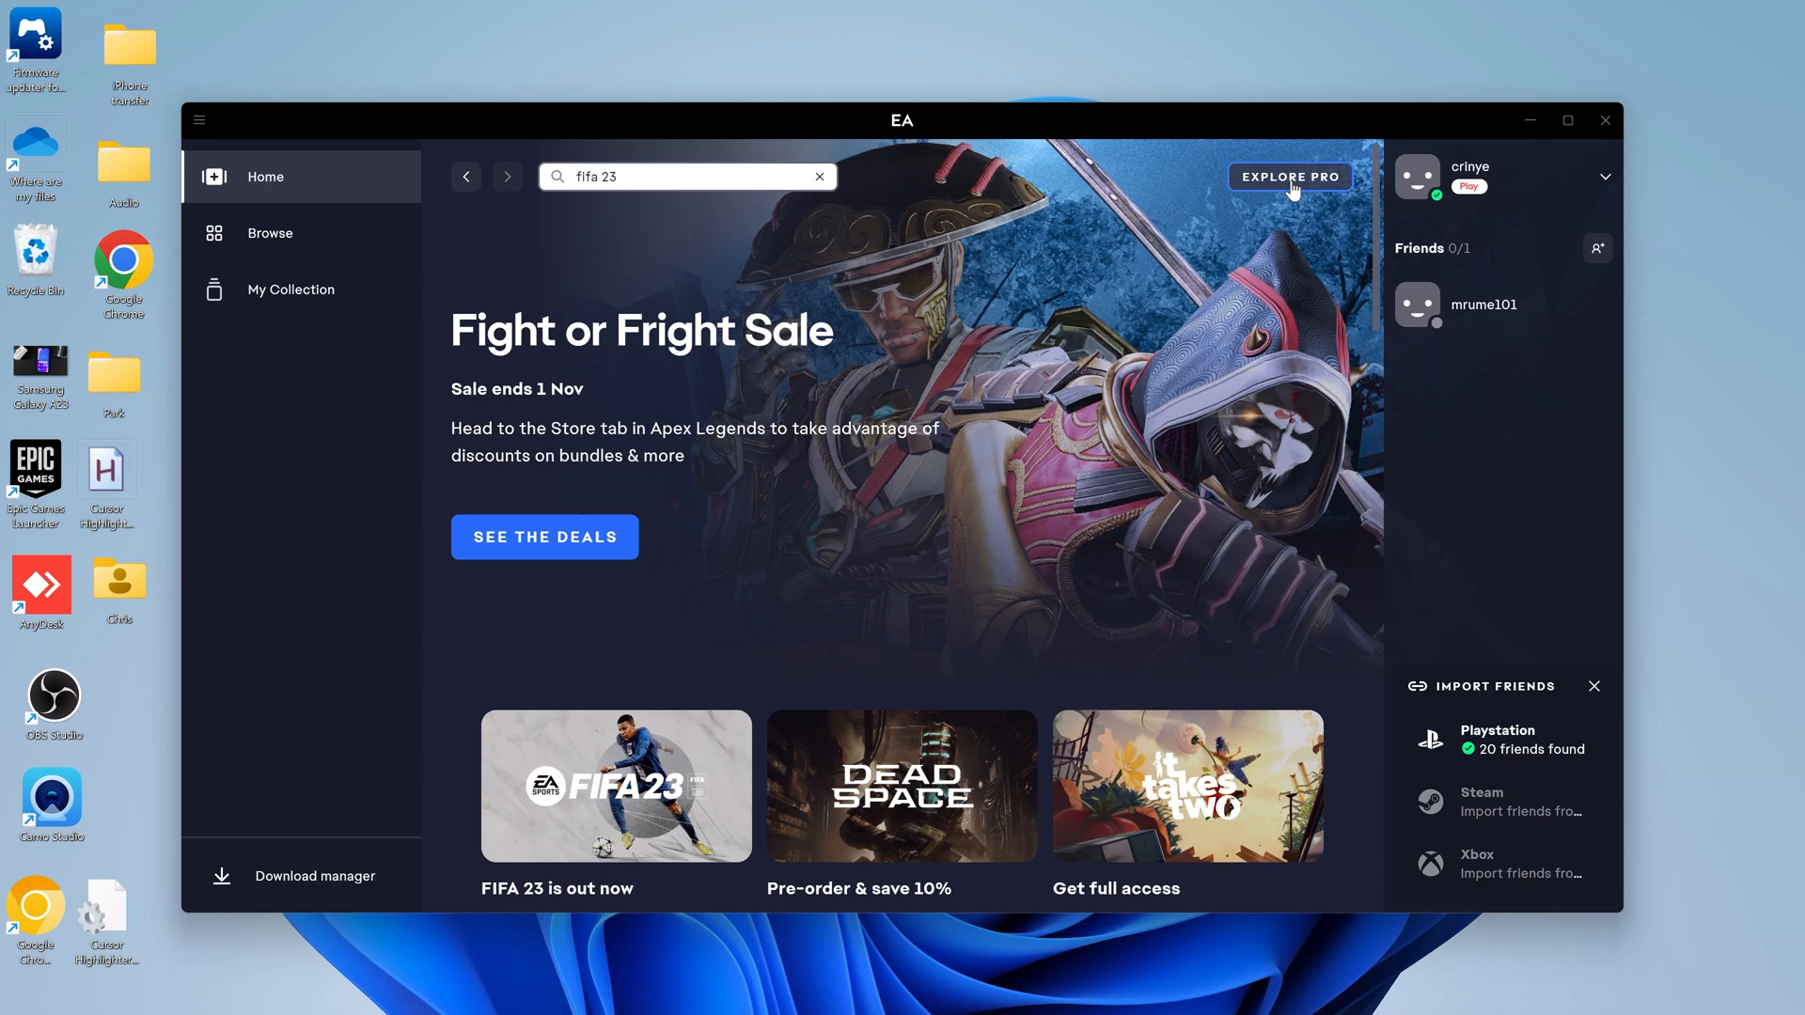
pyautogui.moveTo(1289, 177)
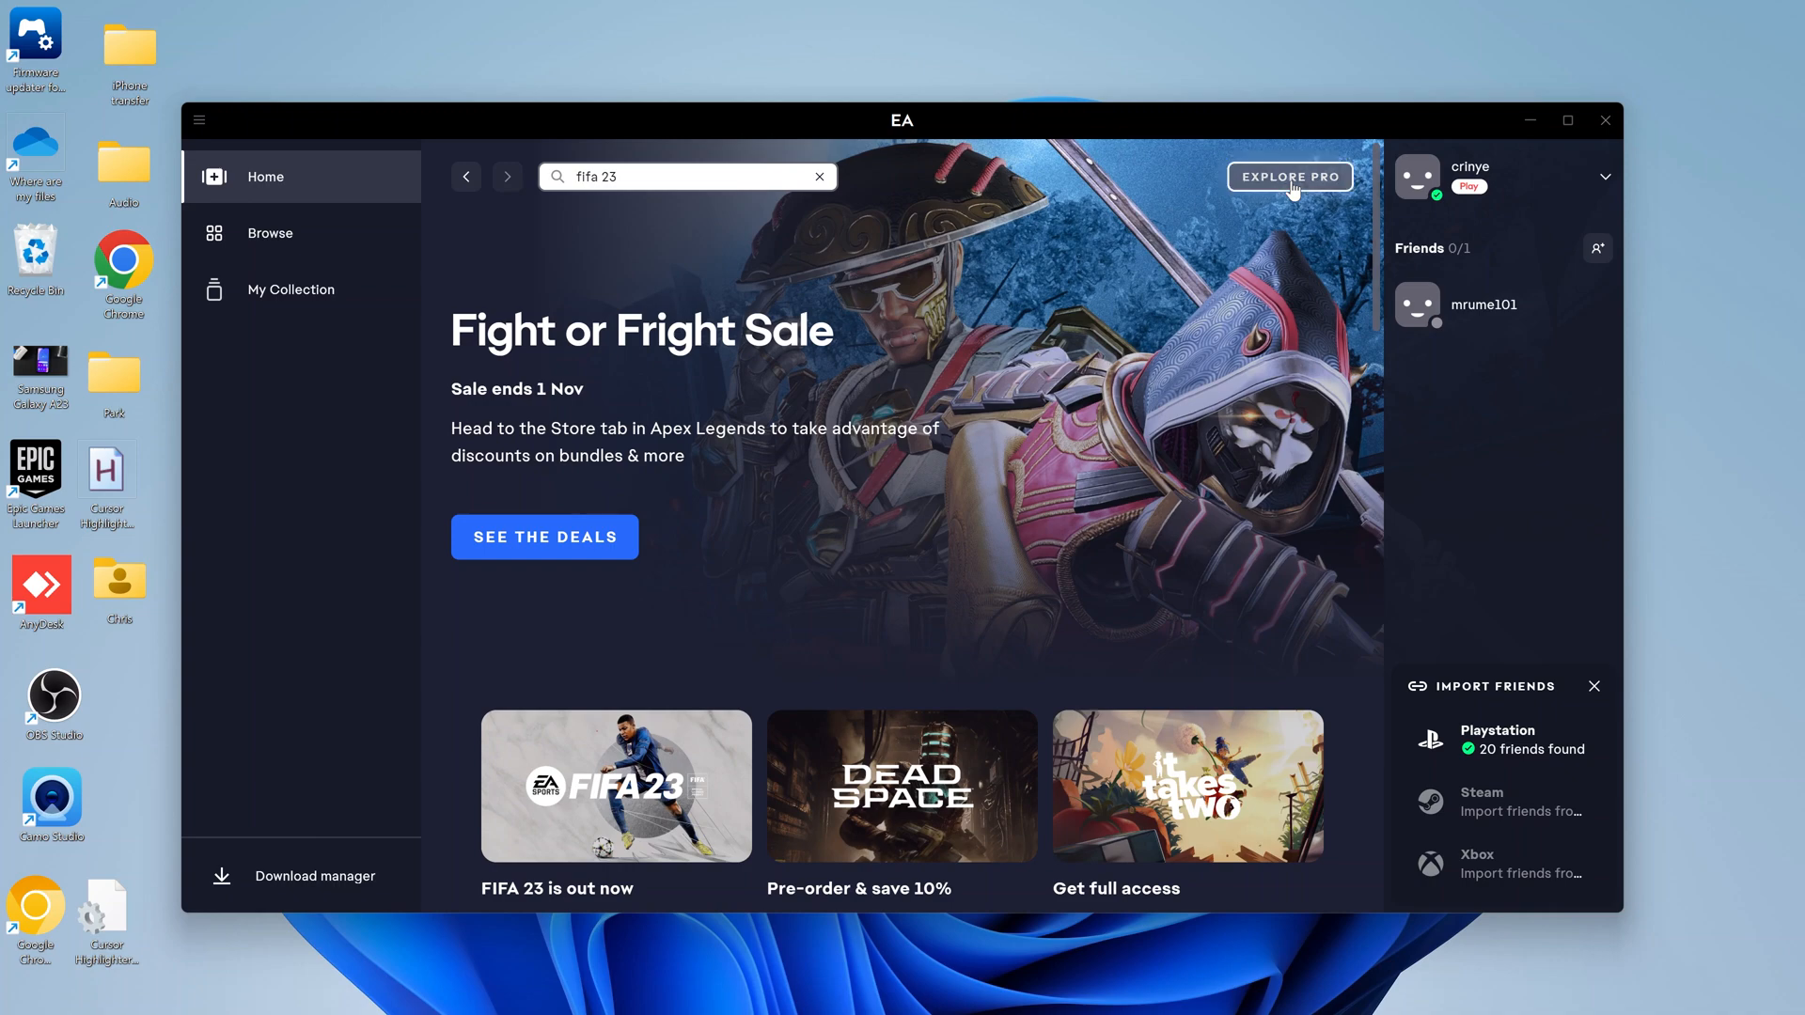
pyautogui.click(1289, 176)
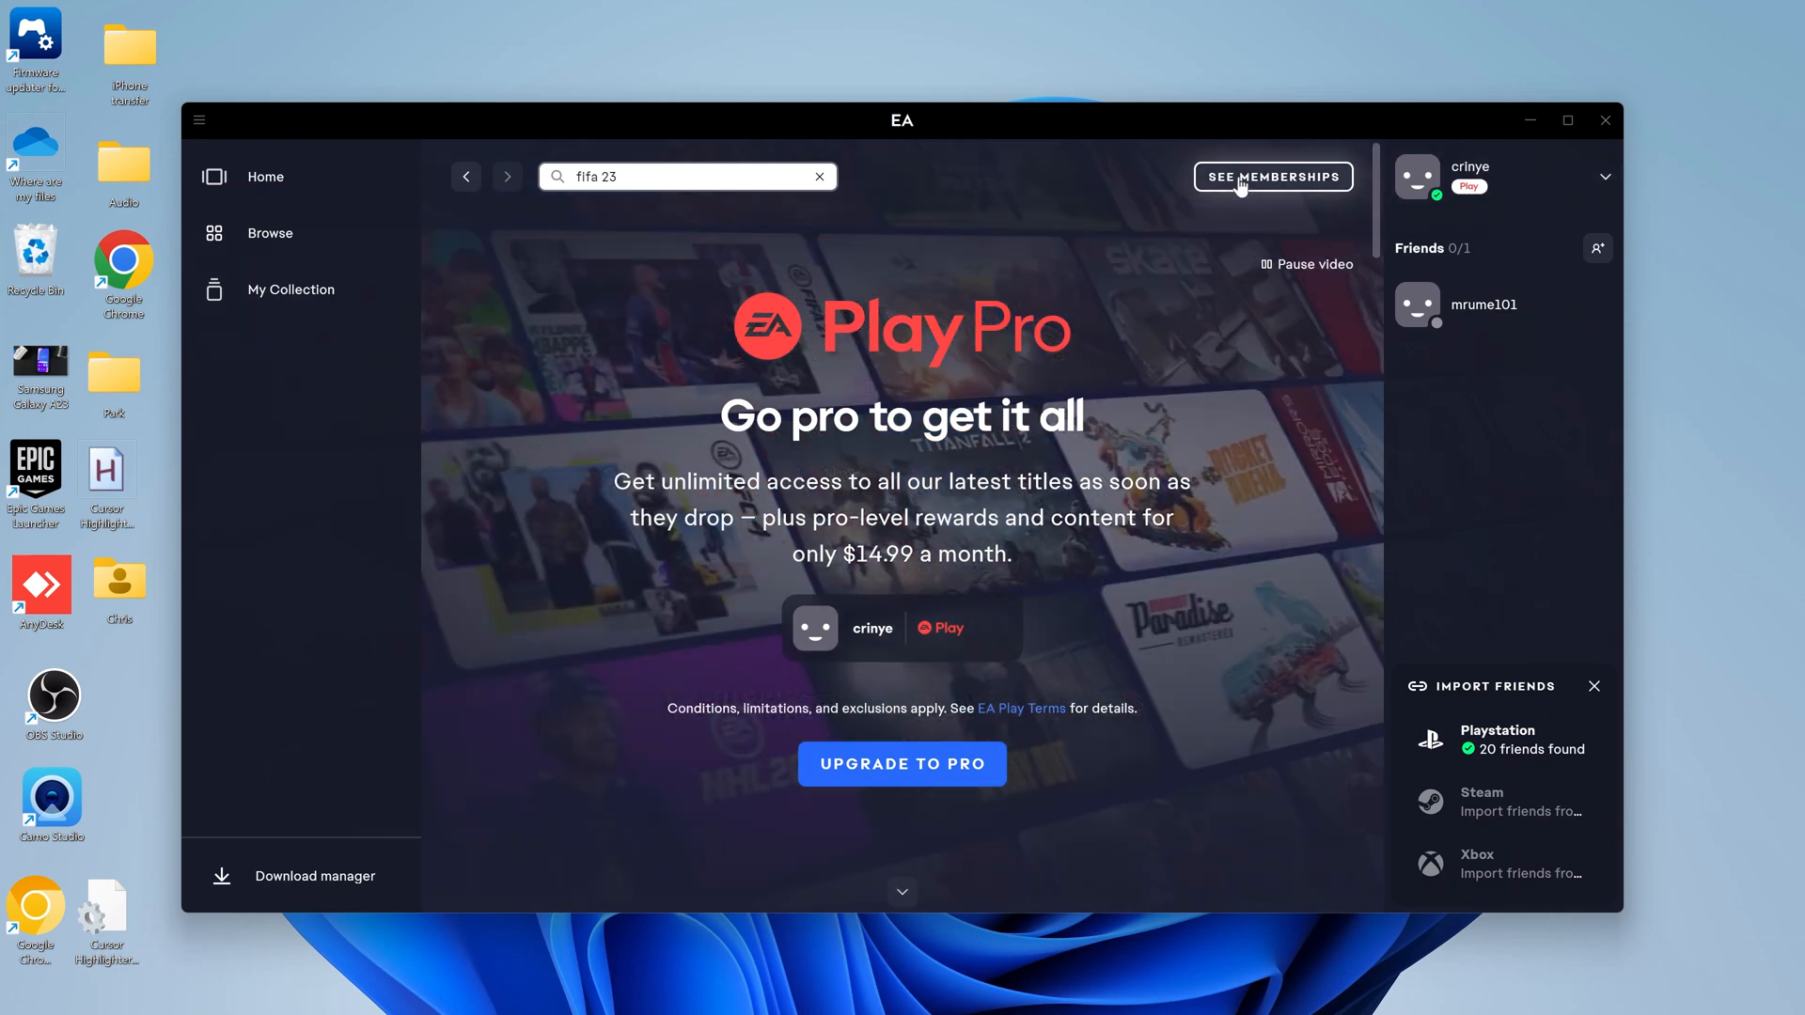
pyautogui.click(1271, 177)
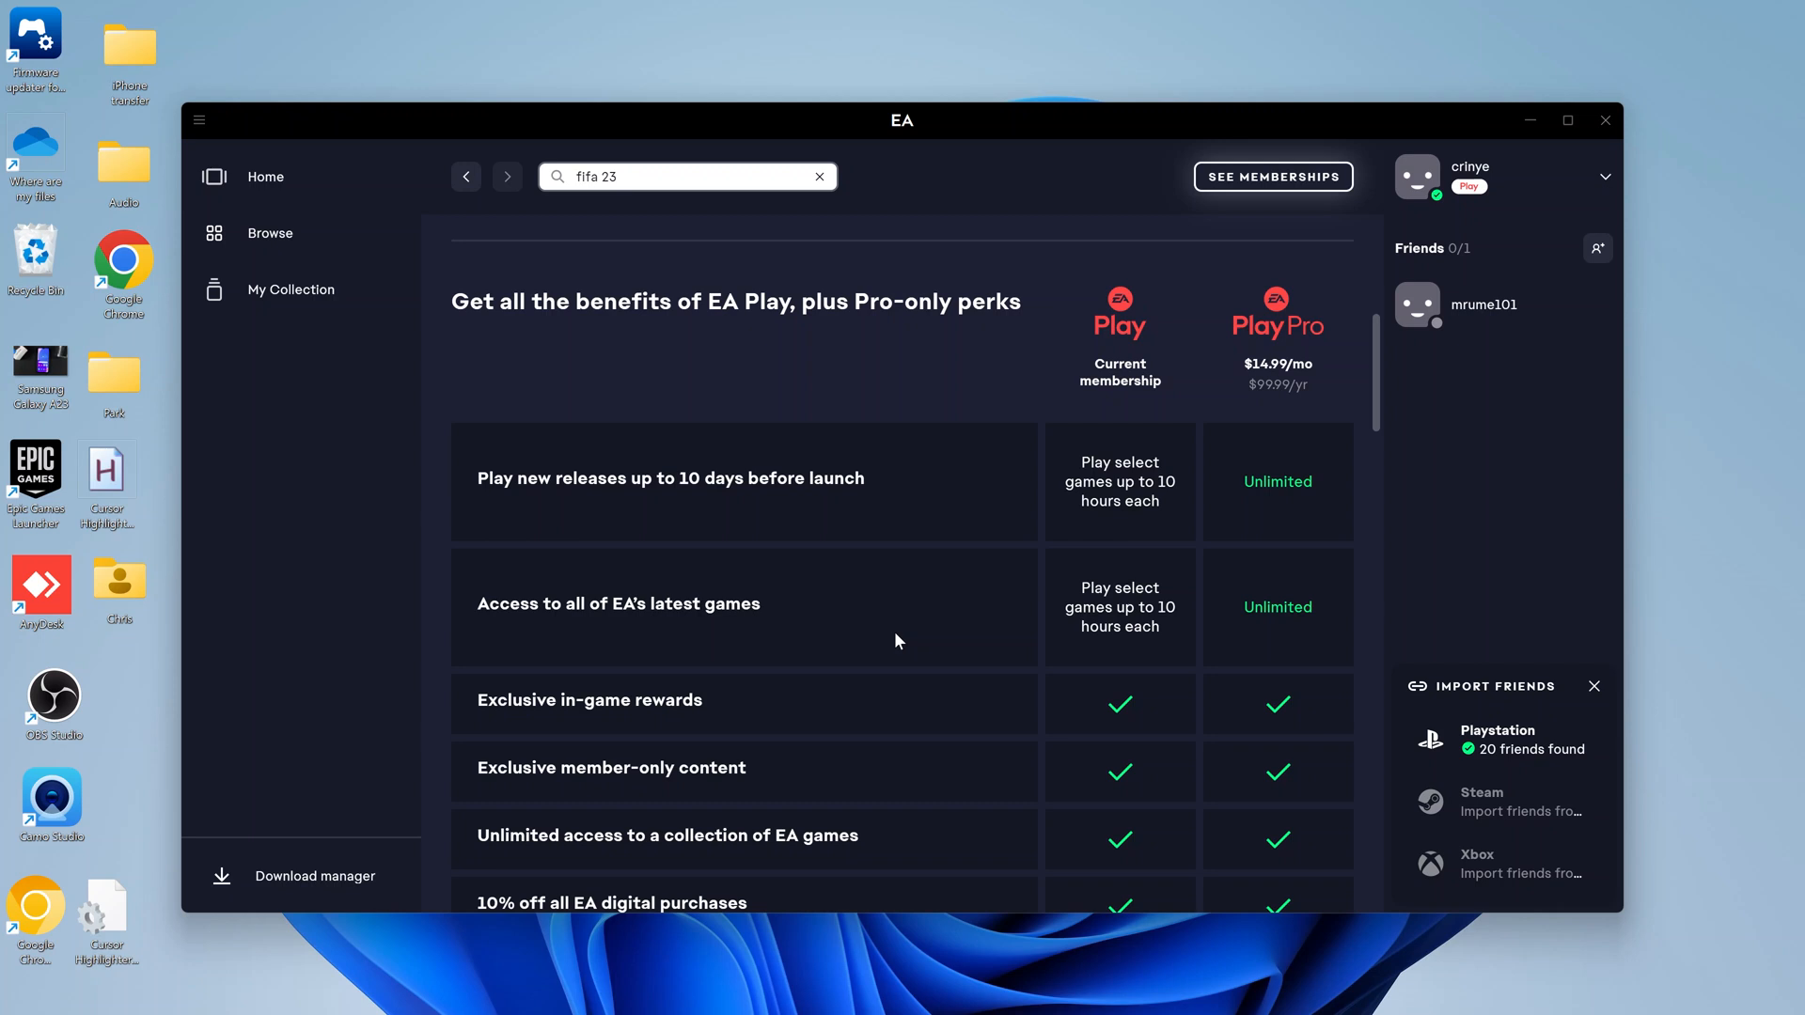
# Scroll the comparison to show Pro's $14.99/mo price and unlimited access perks.
pyautogui.scroll(-3)
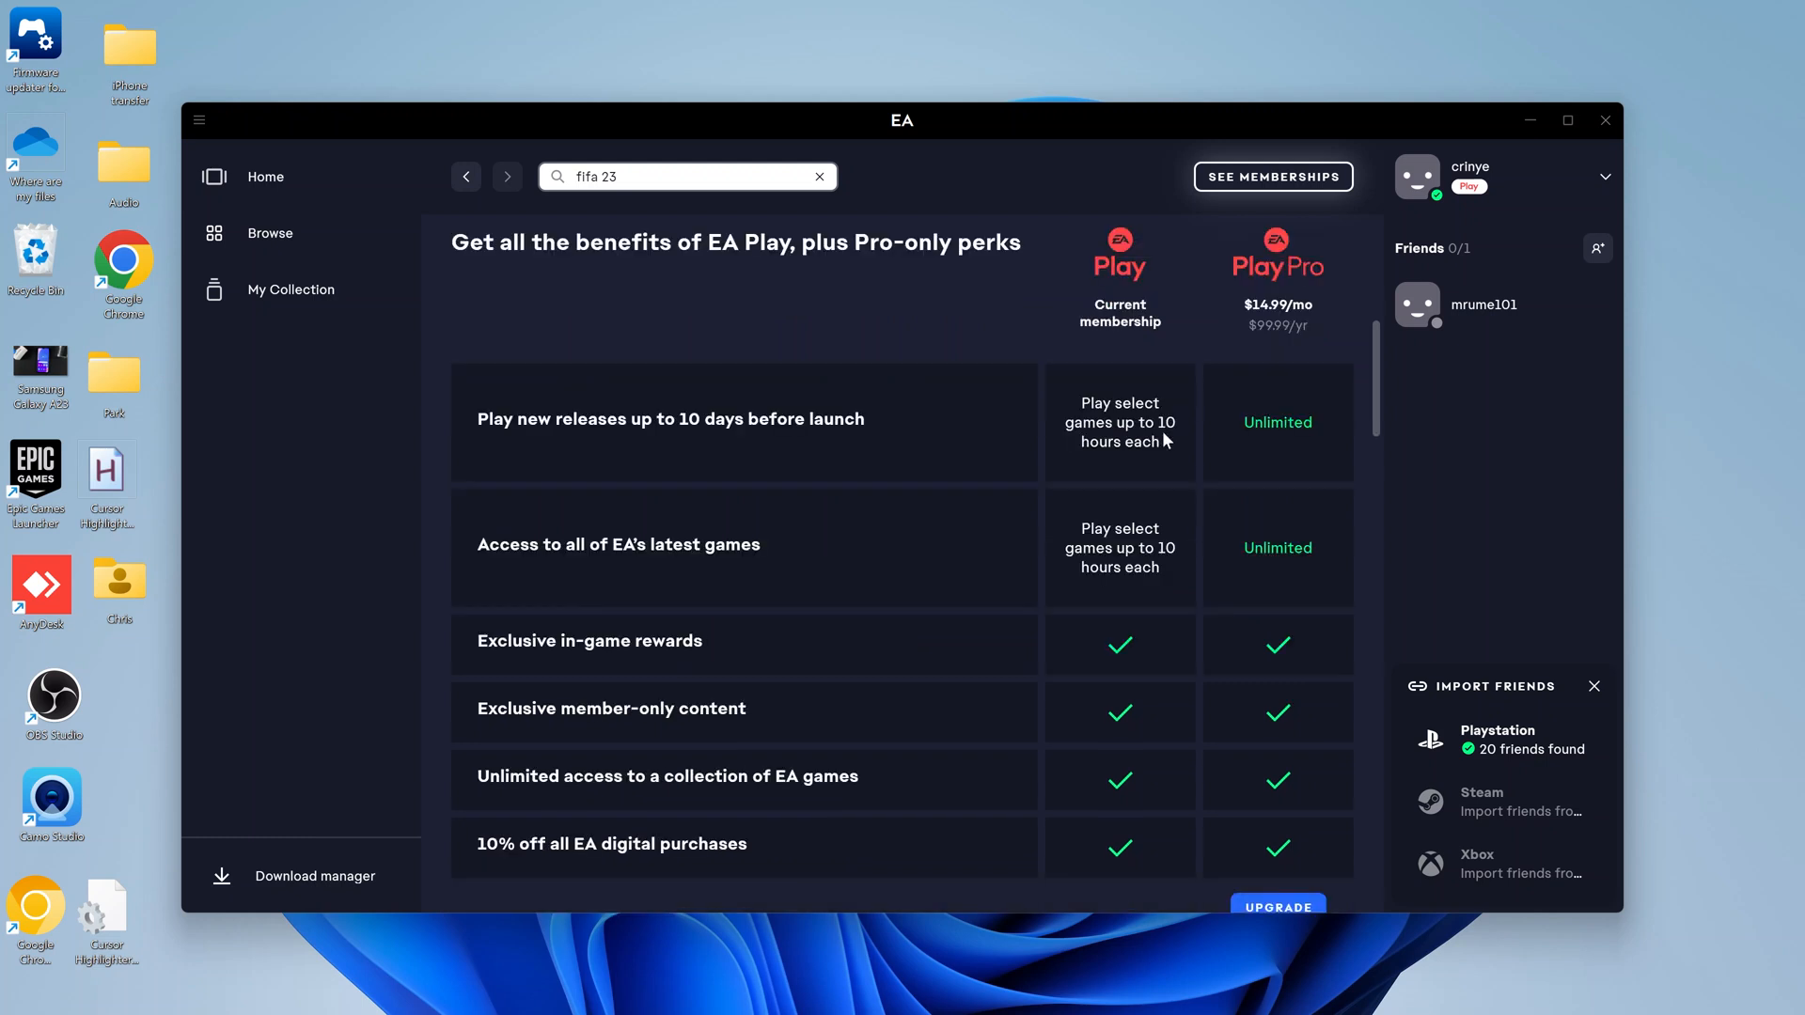
pyautogui.scroll(-3)
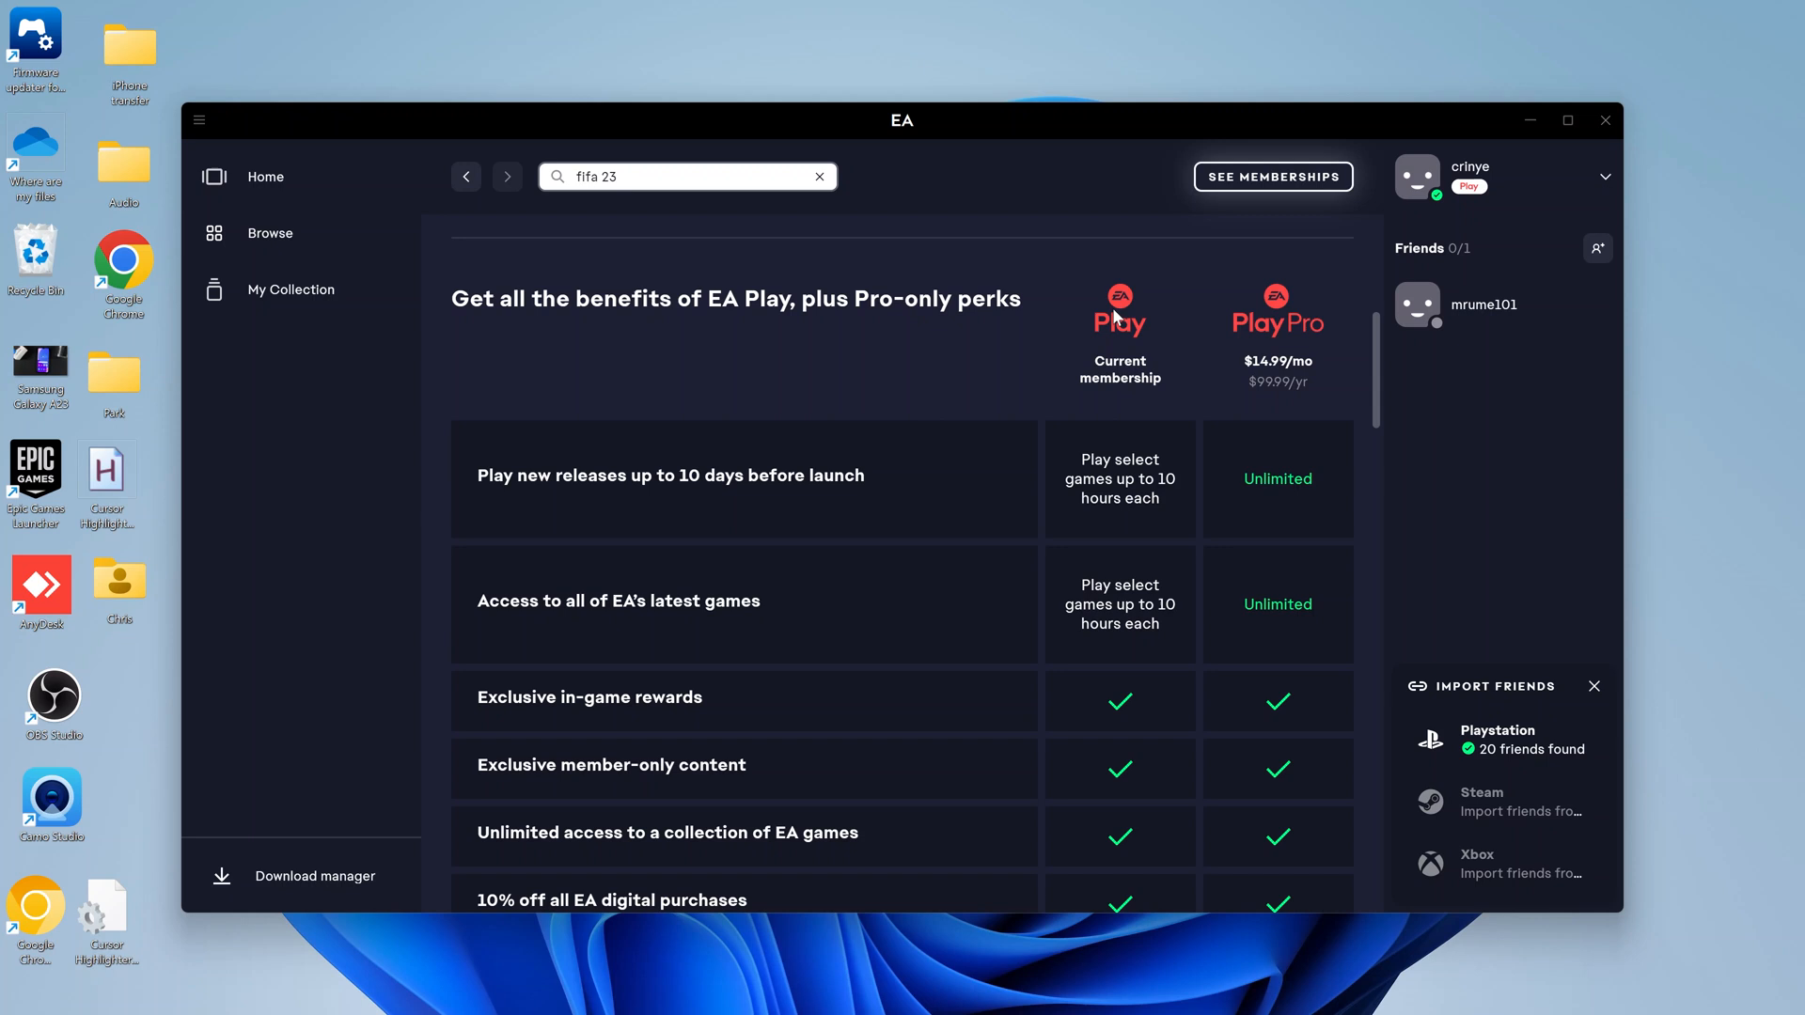
pyautogui.moveTo(1115, 494)
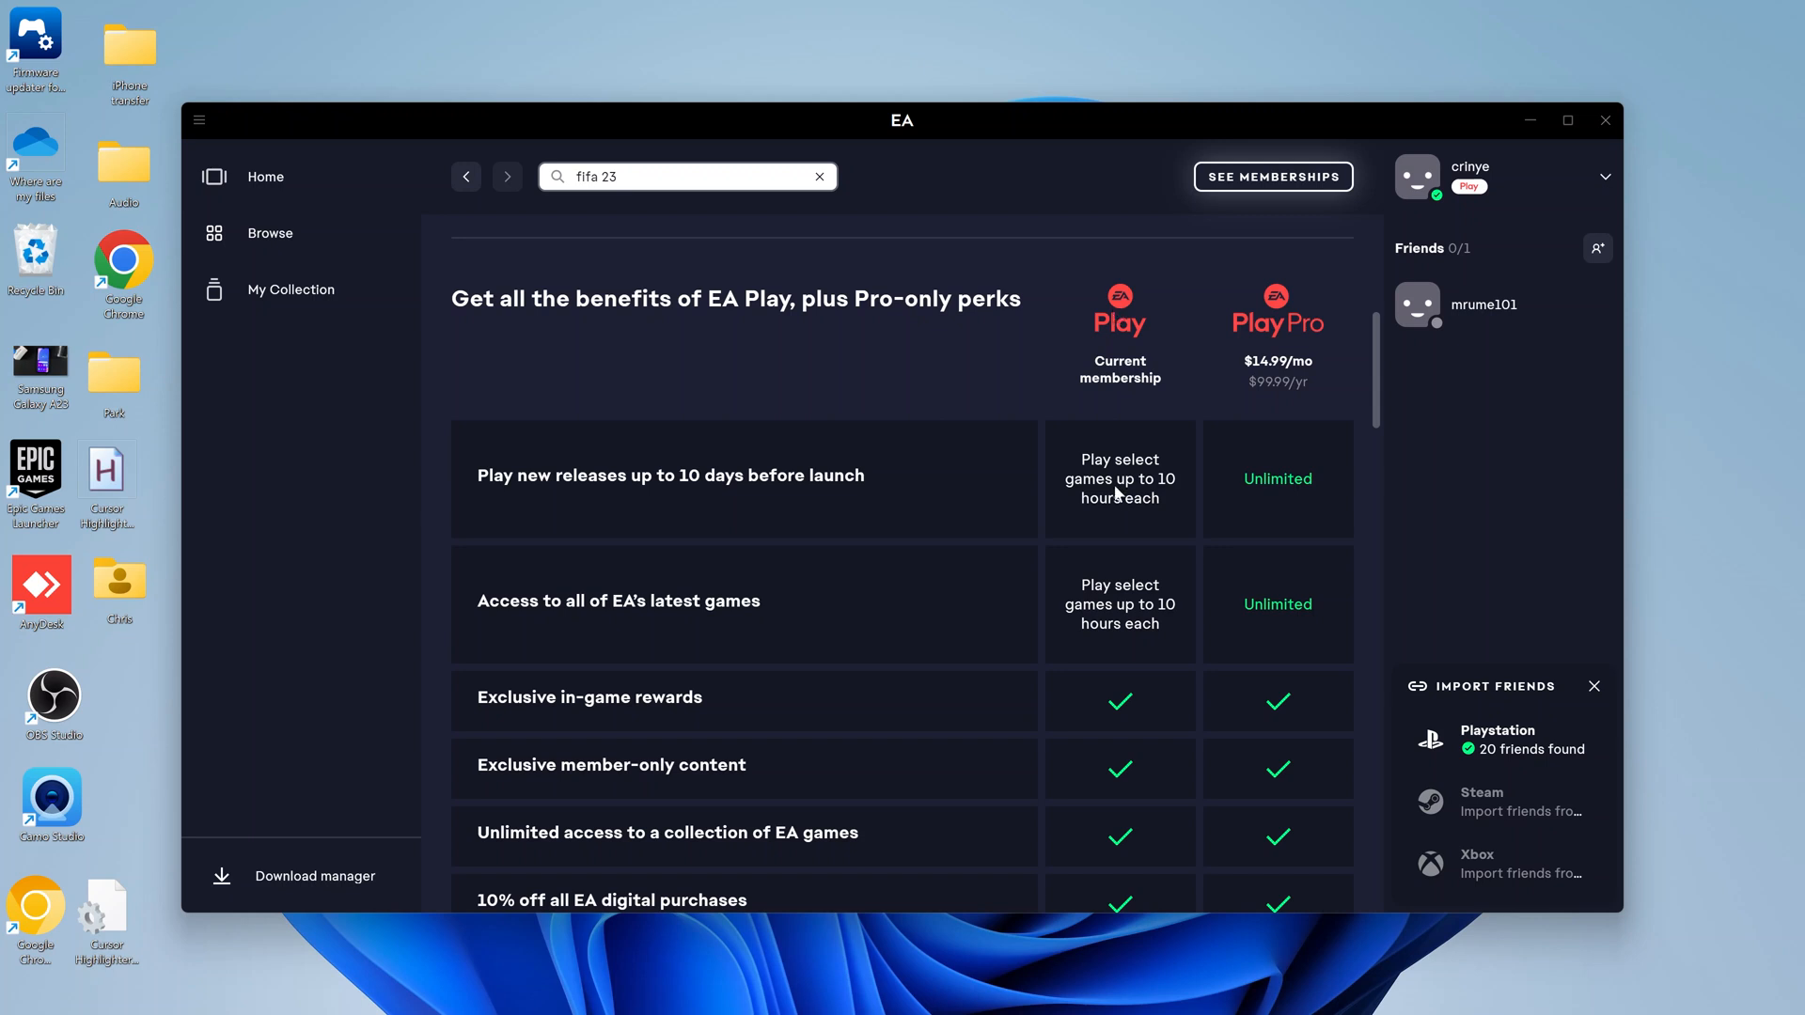
pyautogui.moveTo(1152, 495)
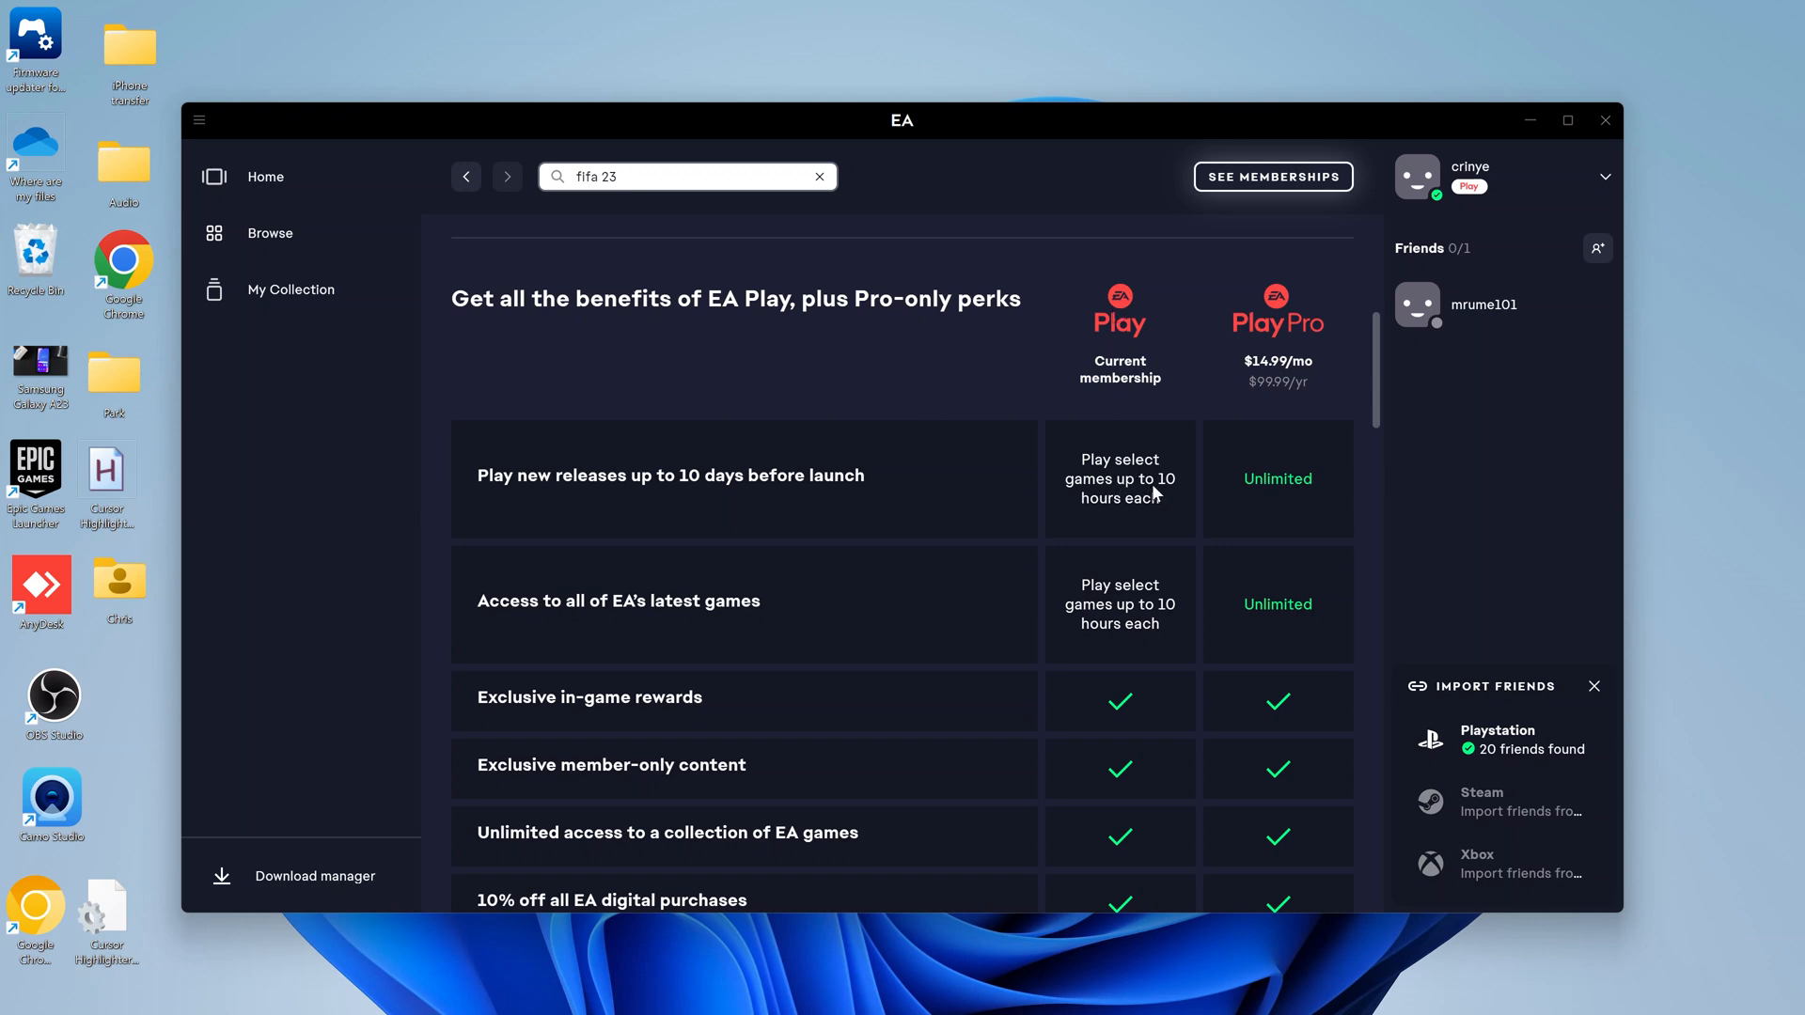
pyautogui.moveTo(551, 665)
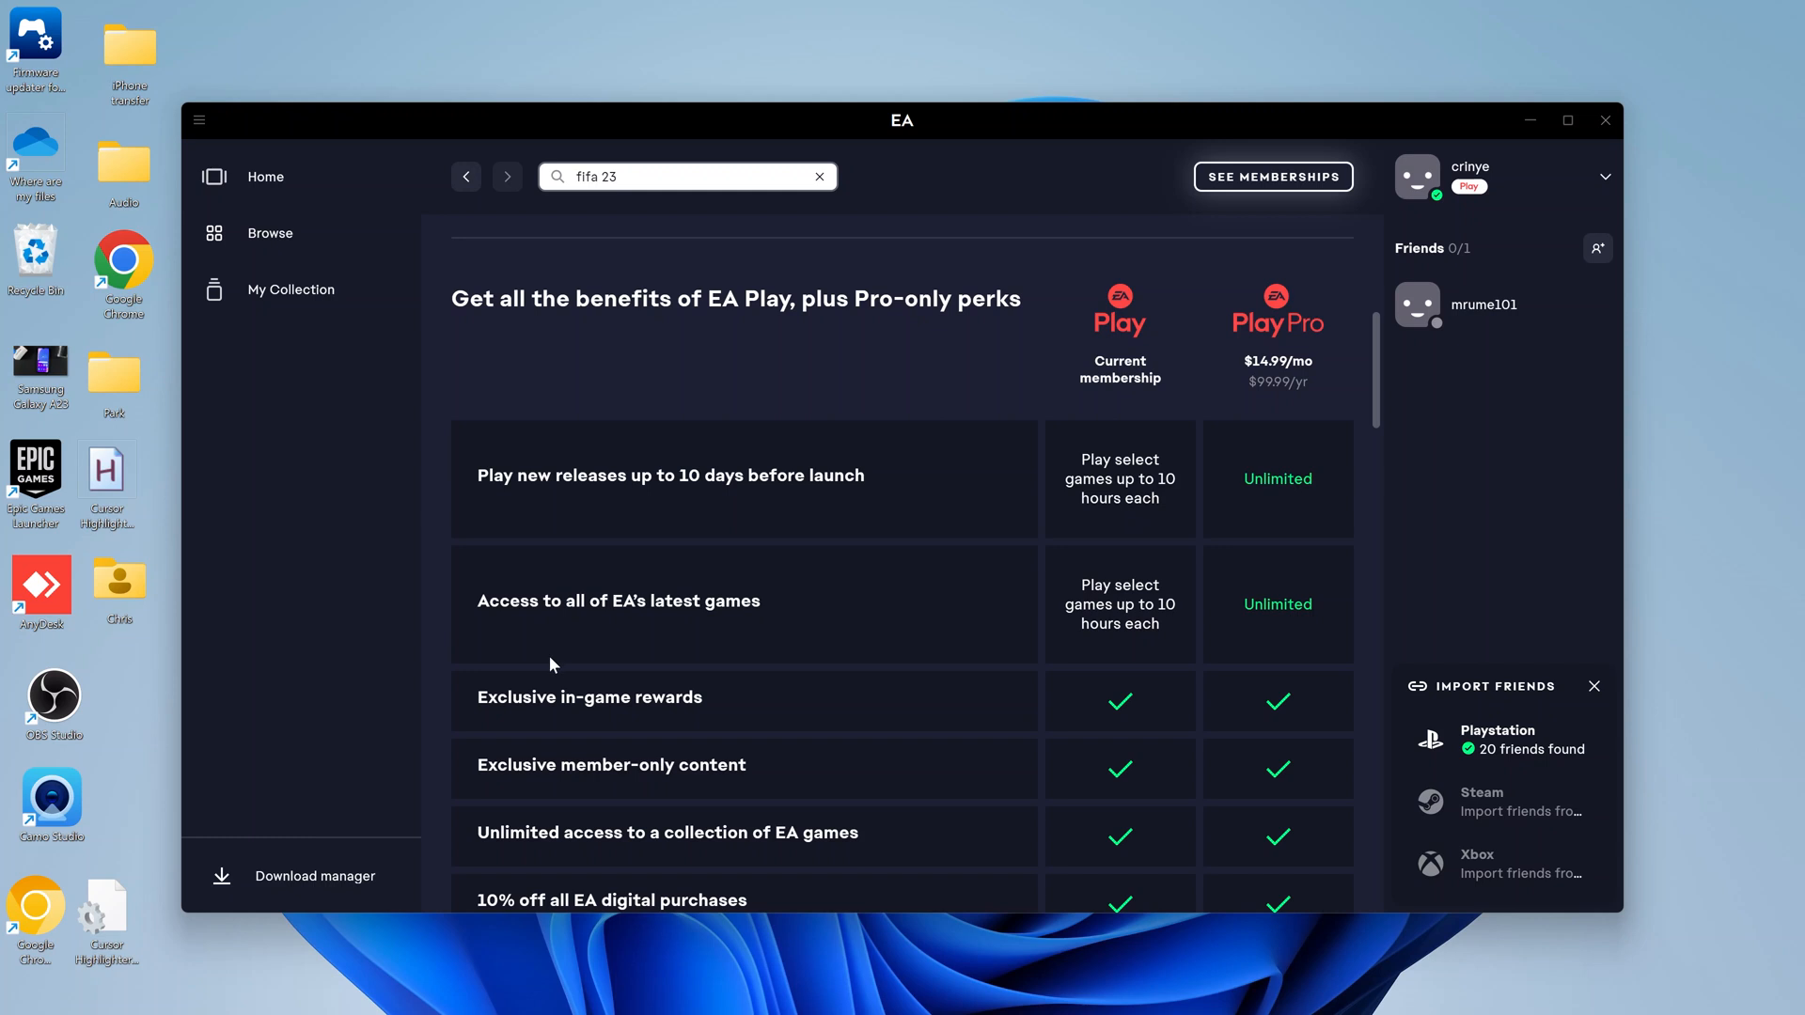
pyautogui.moveTo(690, 617)
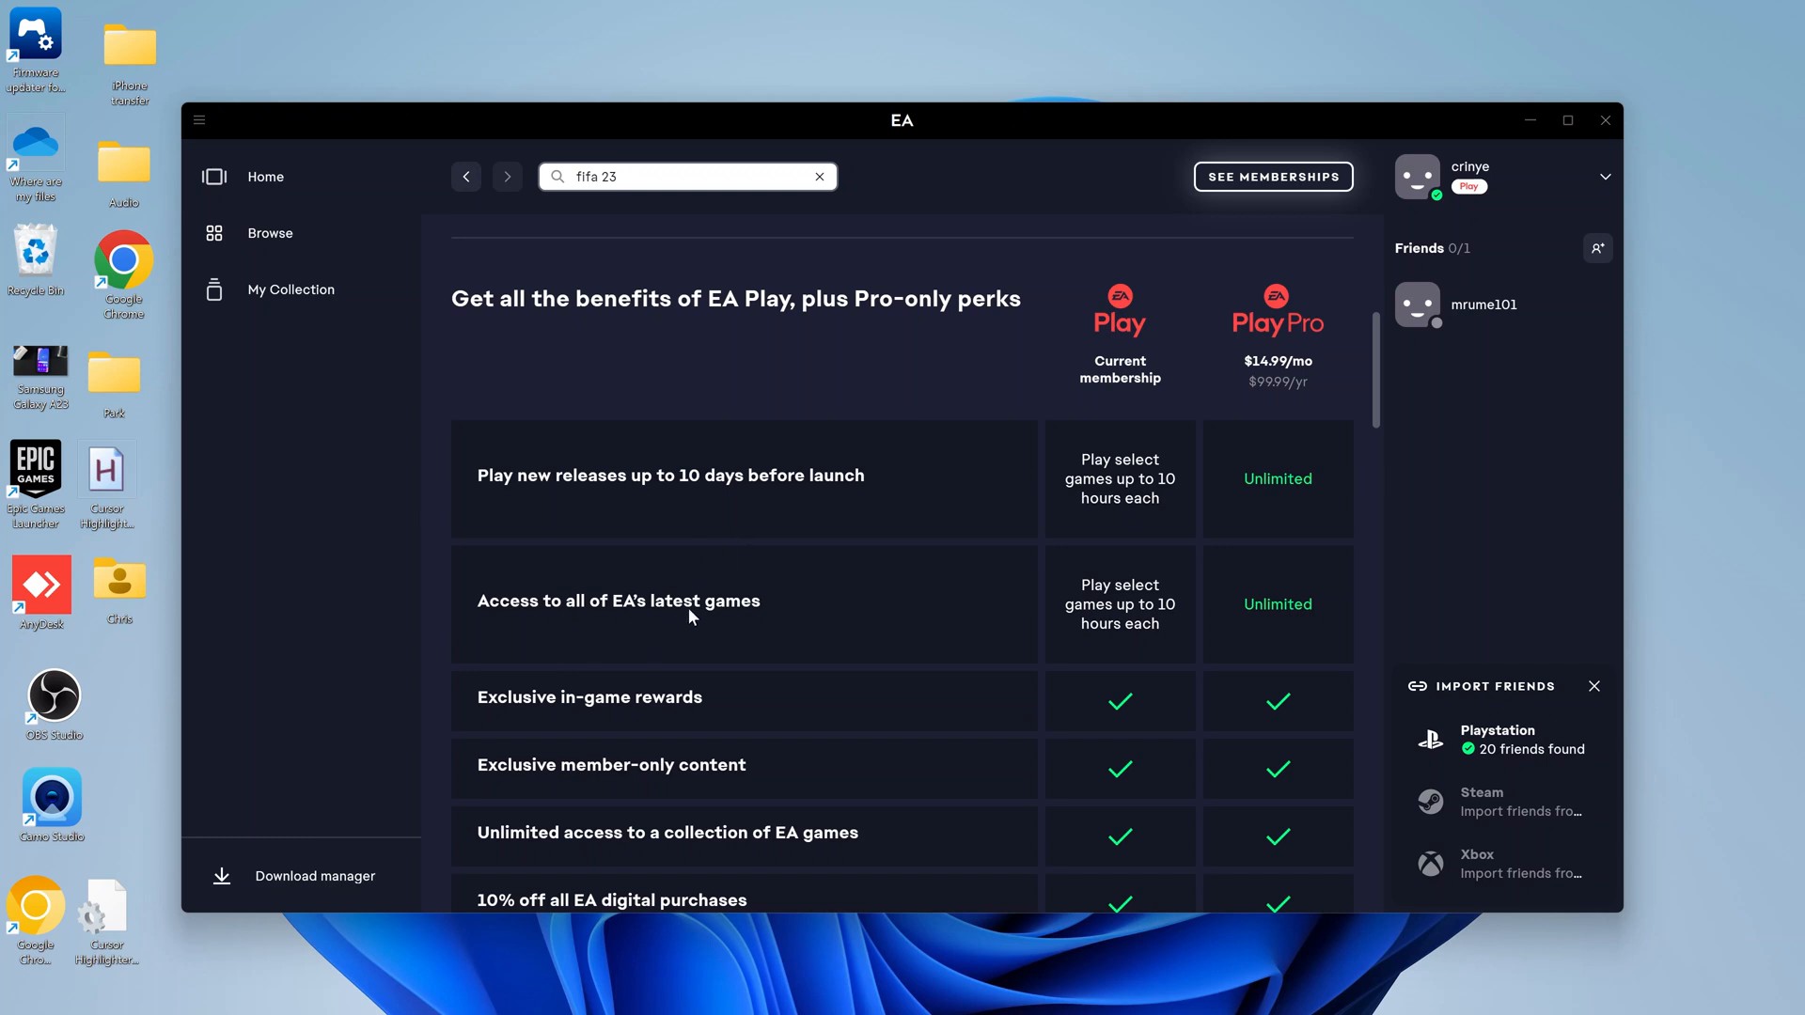
pyautogui.moveTo(1047, 551)
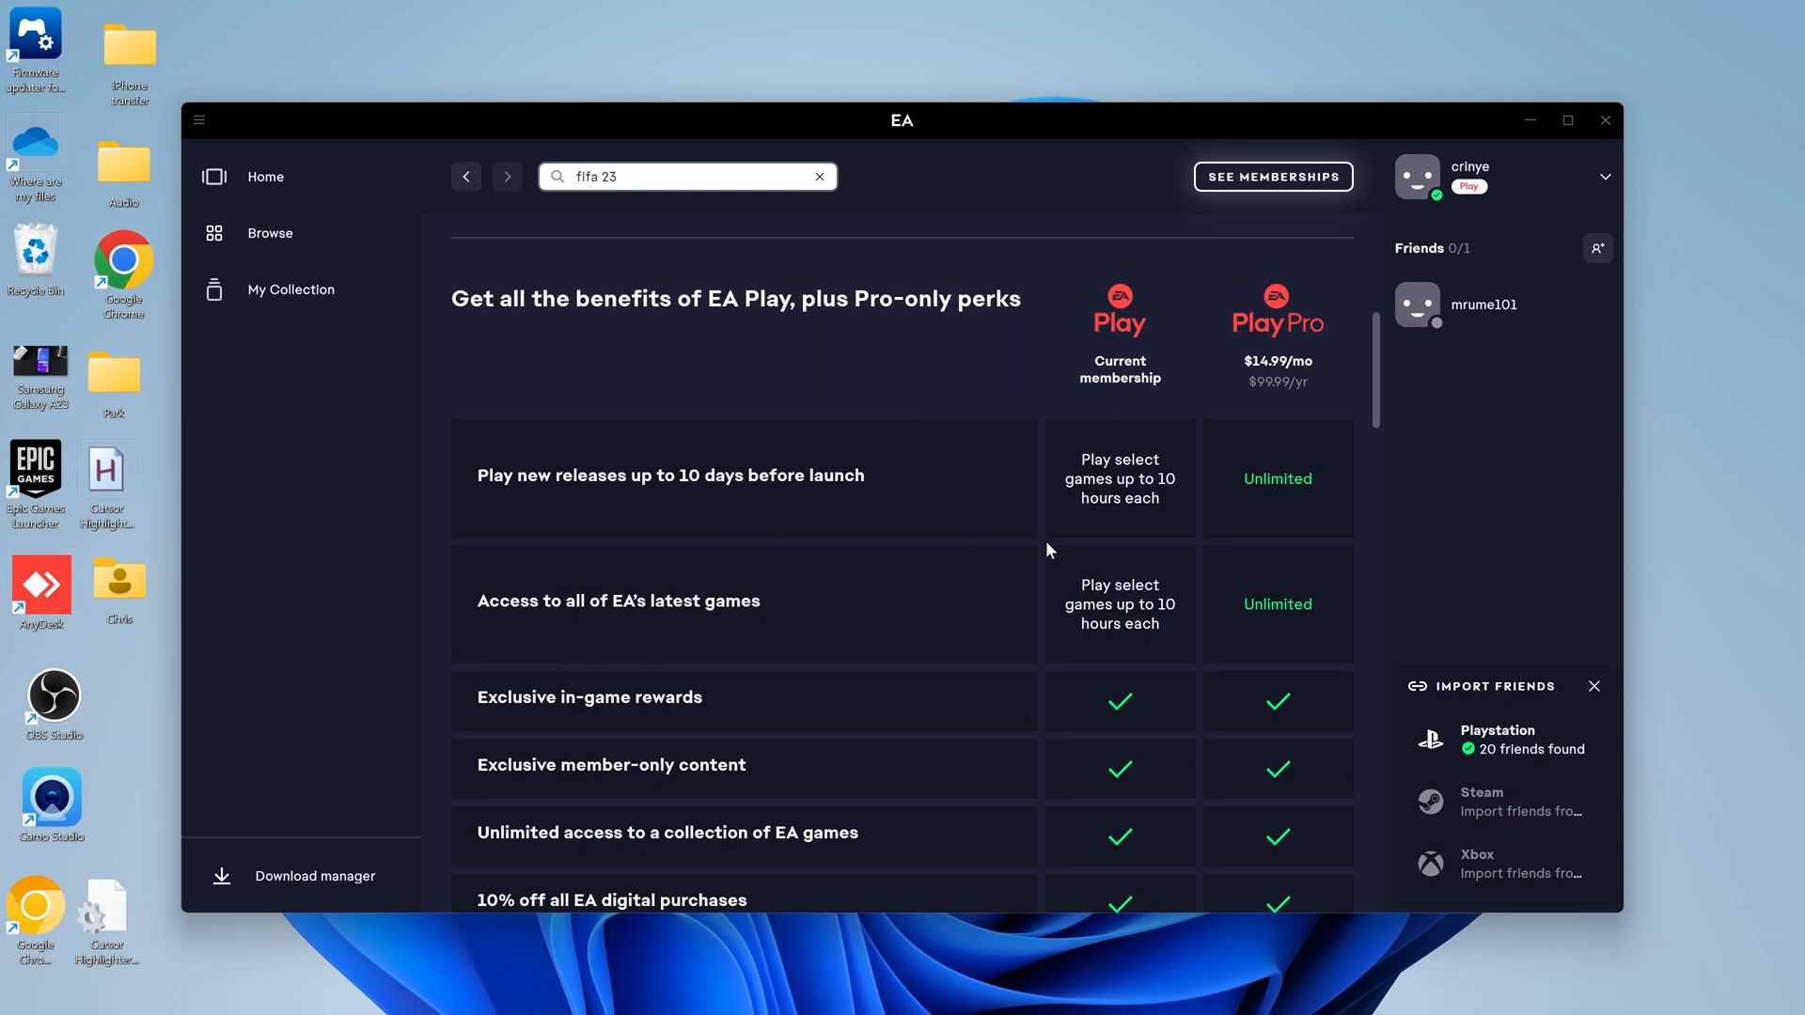
pyautogui.moveTo(1274, 502)
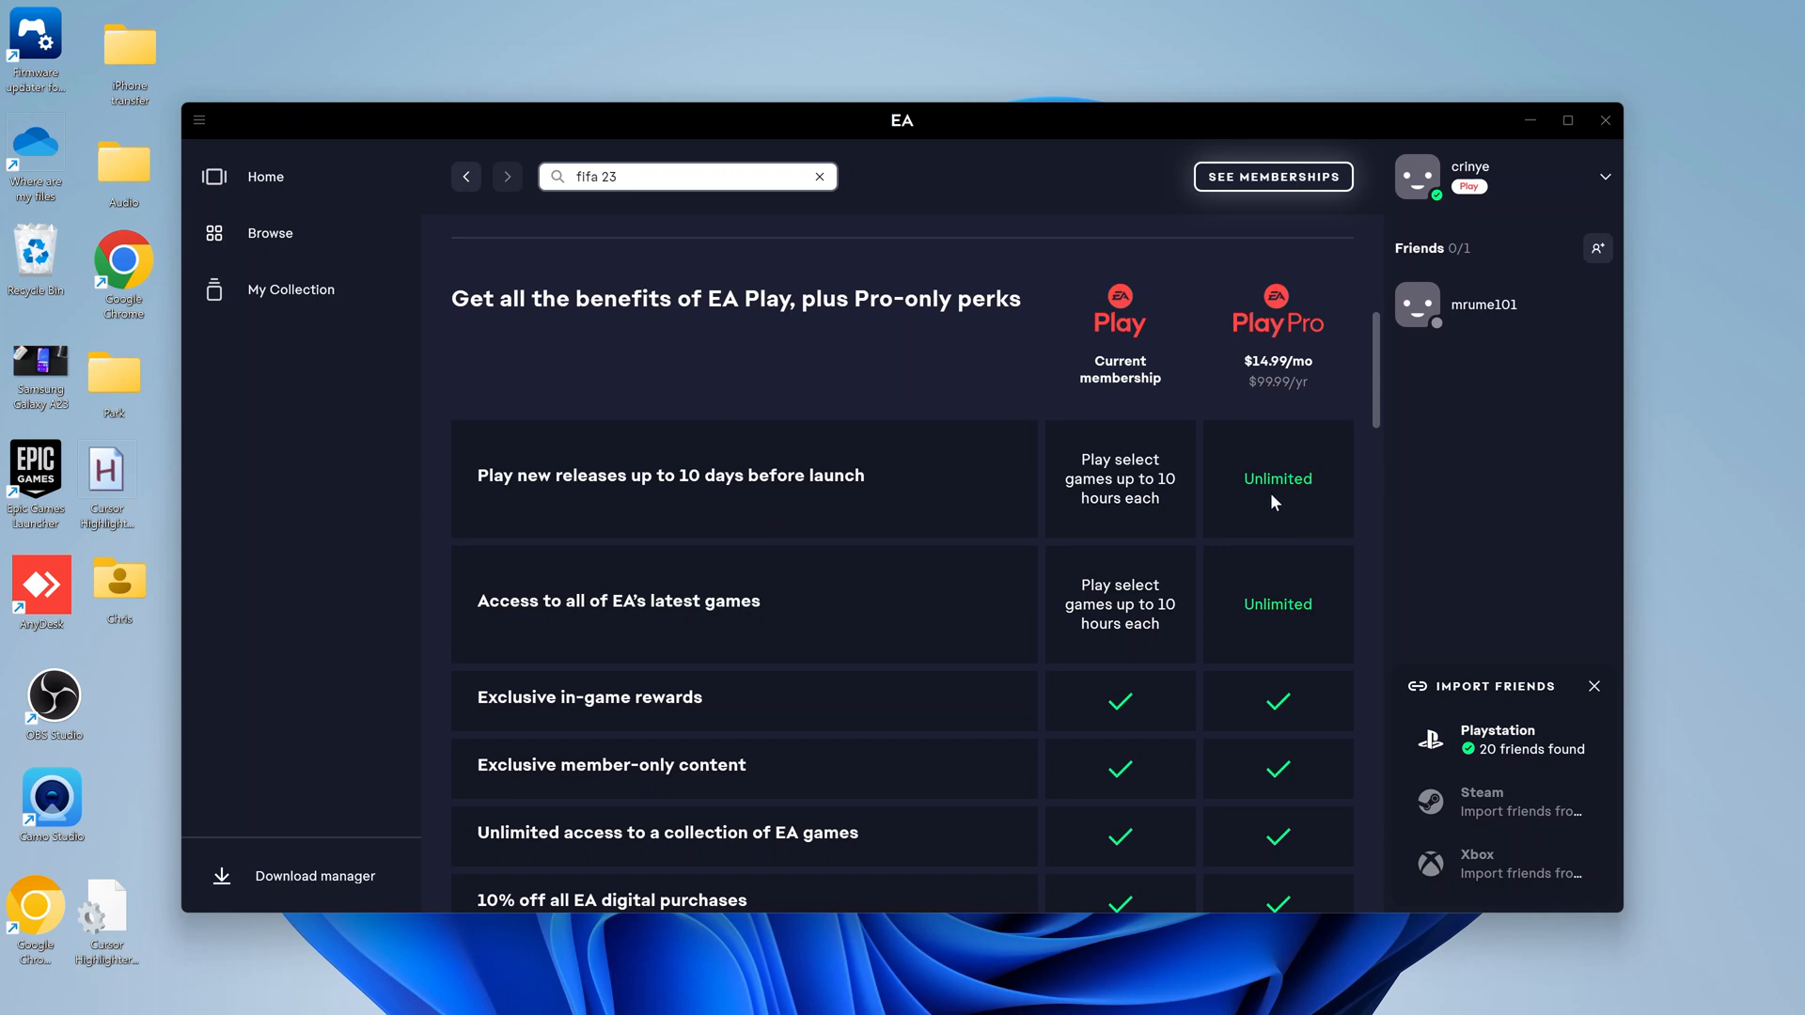
pyautogui.moveTo(1290, 624)
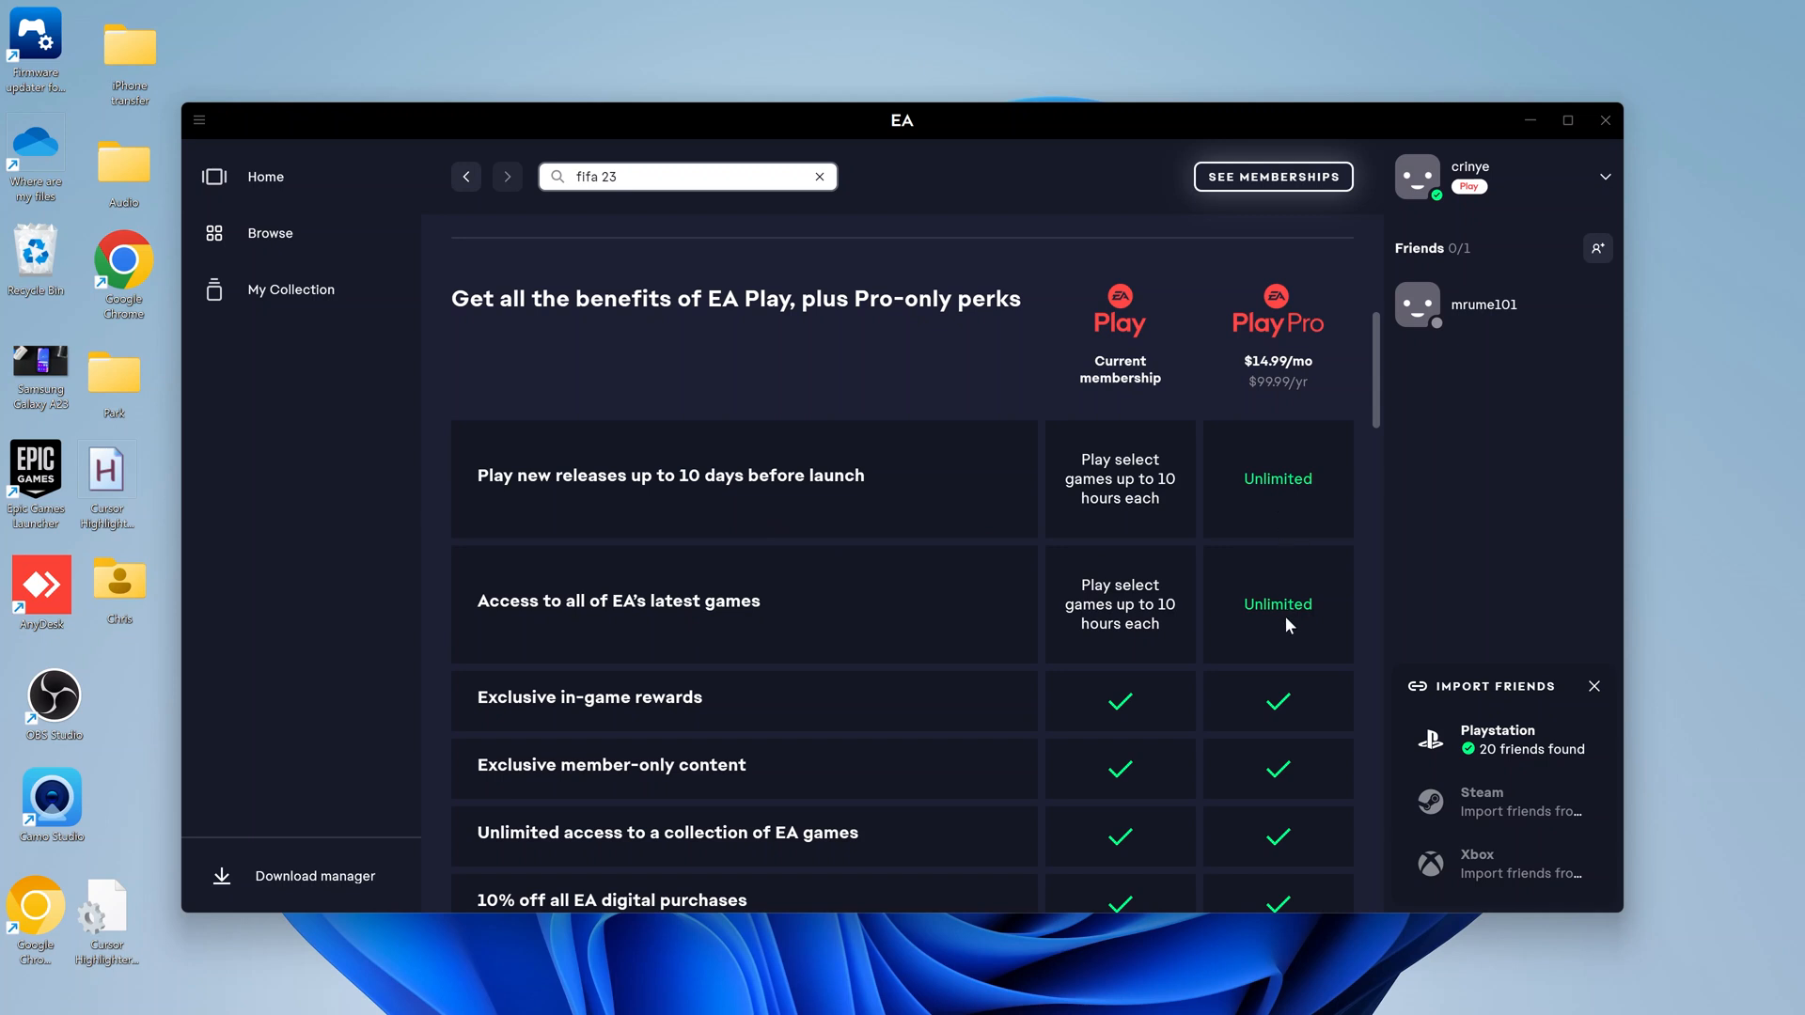
pyautogui.moveTo(1286, 452)
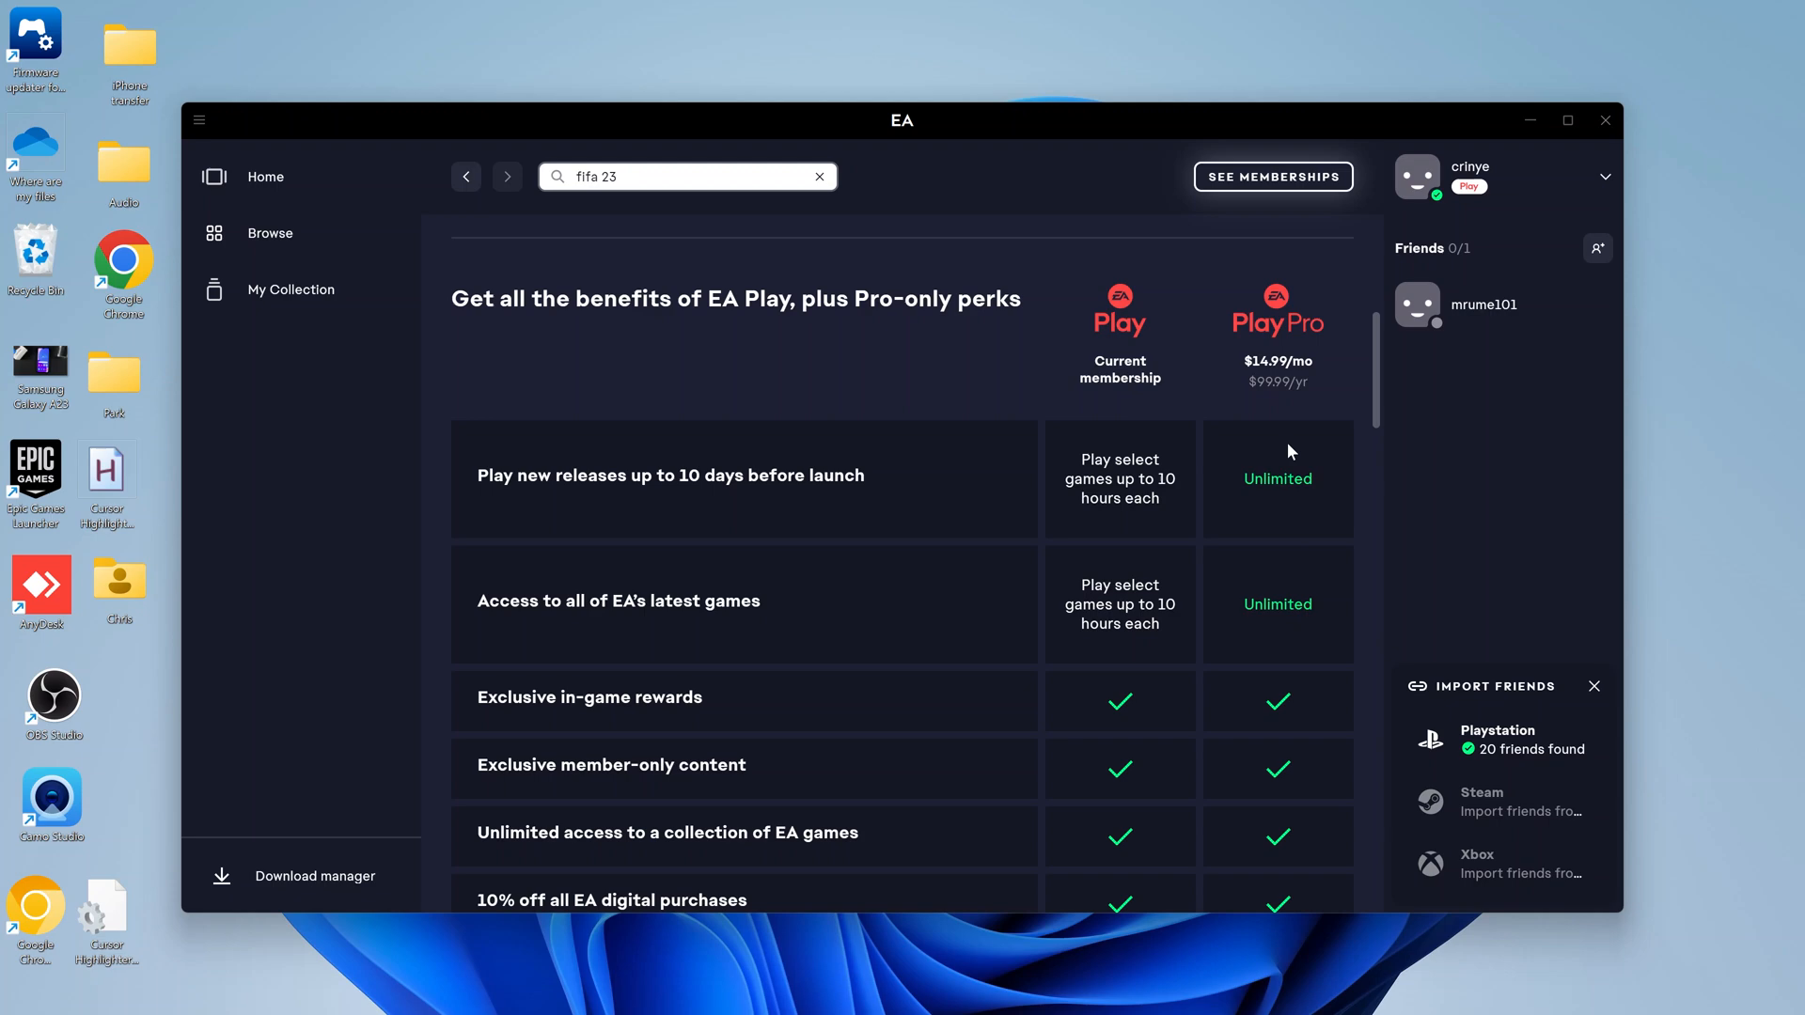
pyautogui.moveTo(1292, 449)
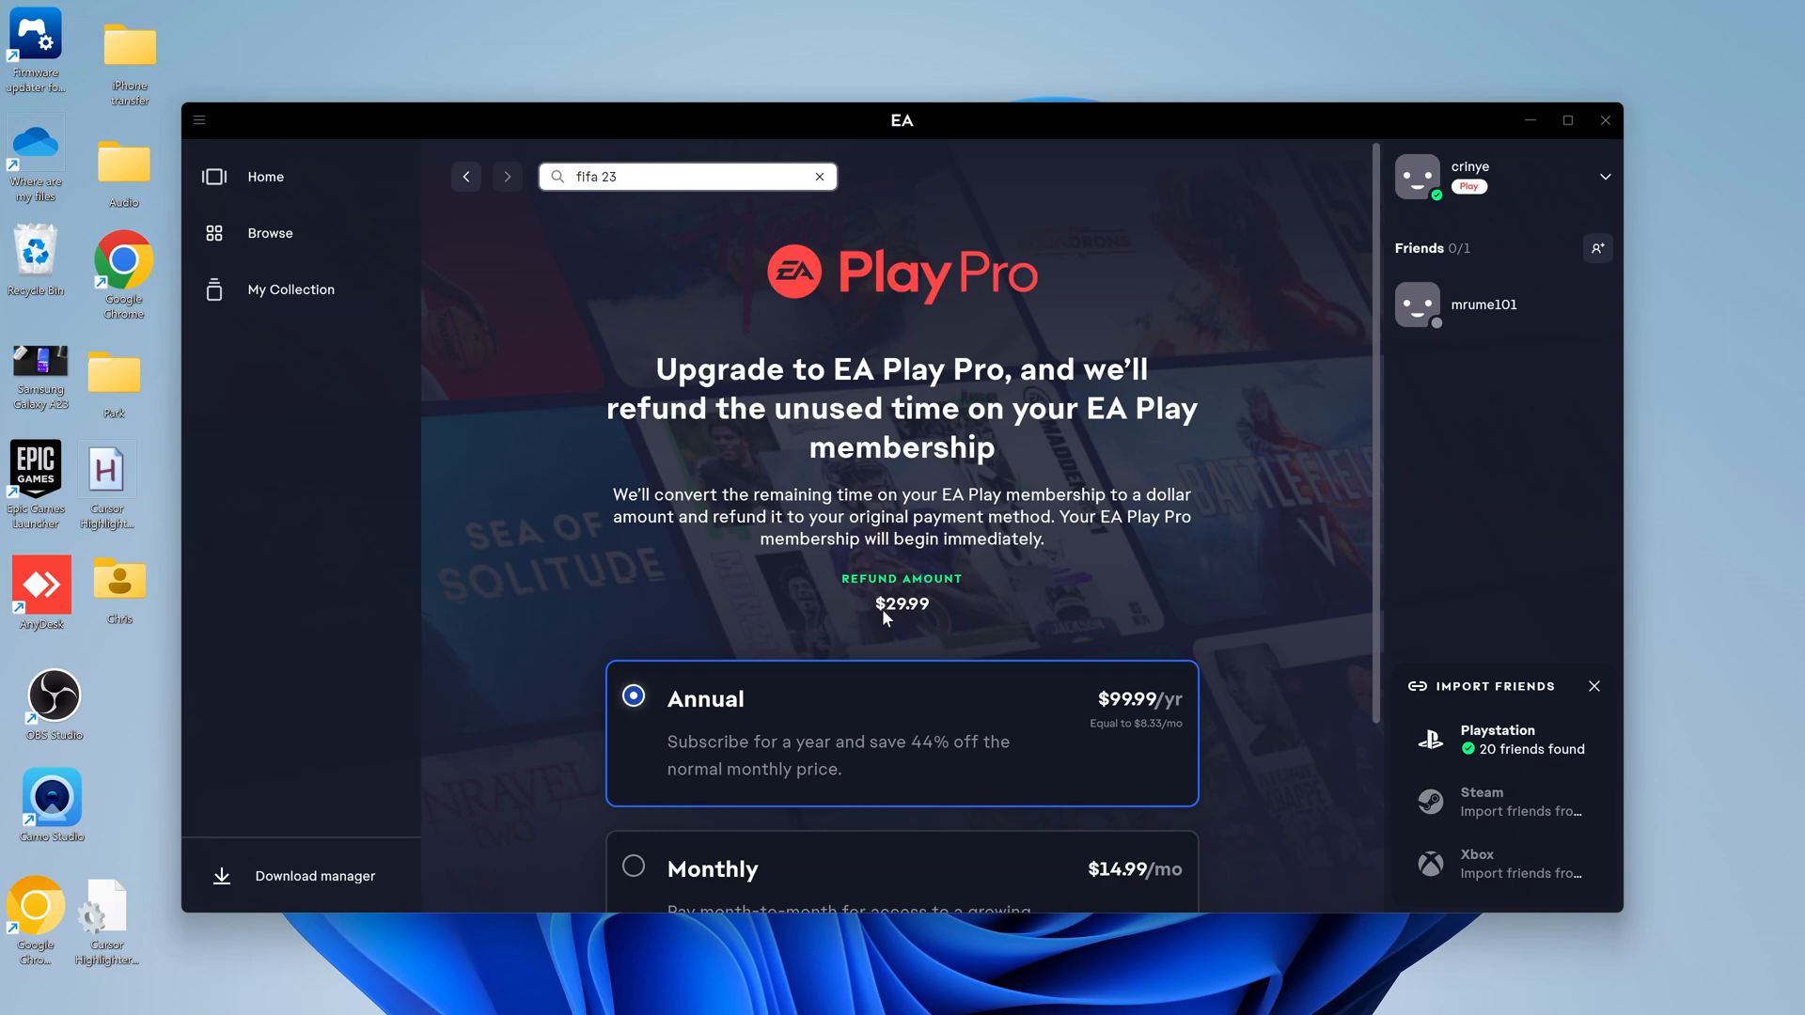
pyautogui.moveTo(939, 601)
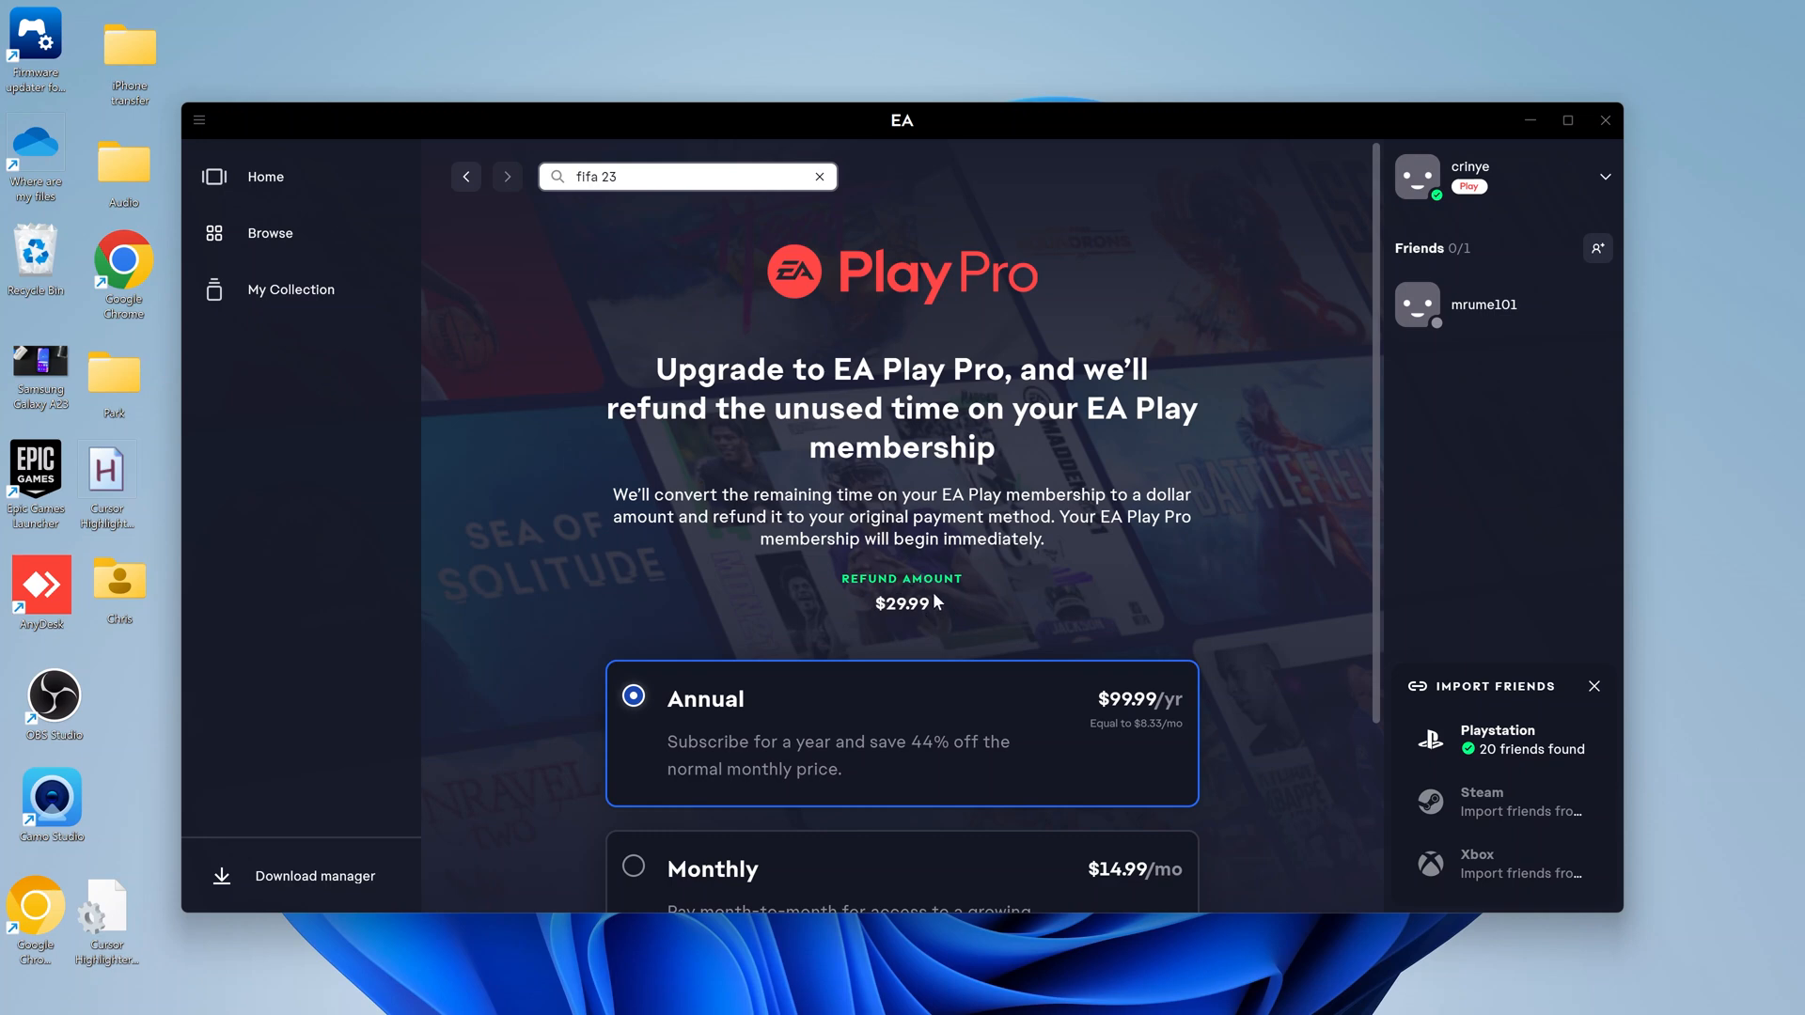
pyautogui.moveTo(930, 600)
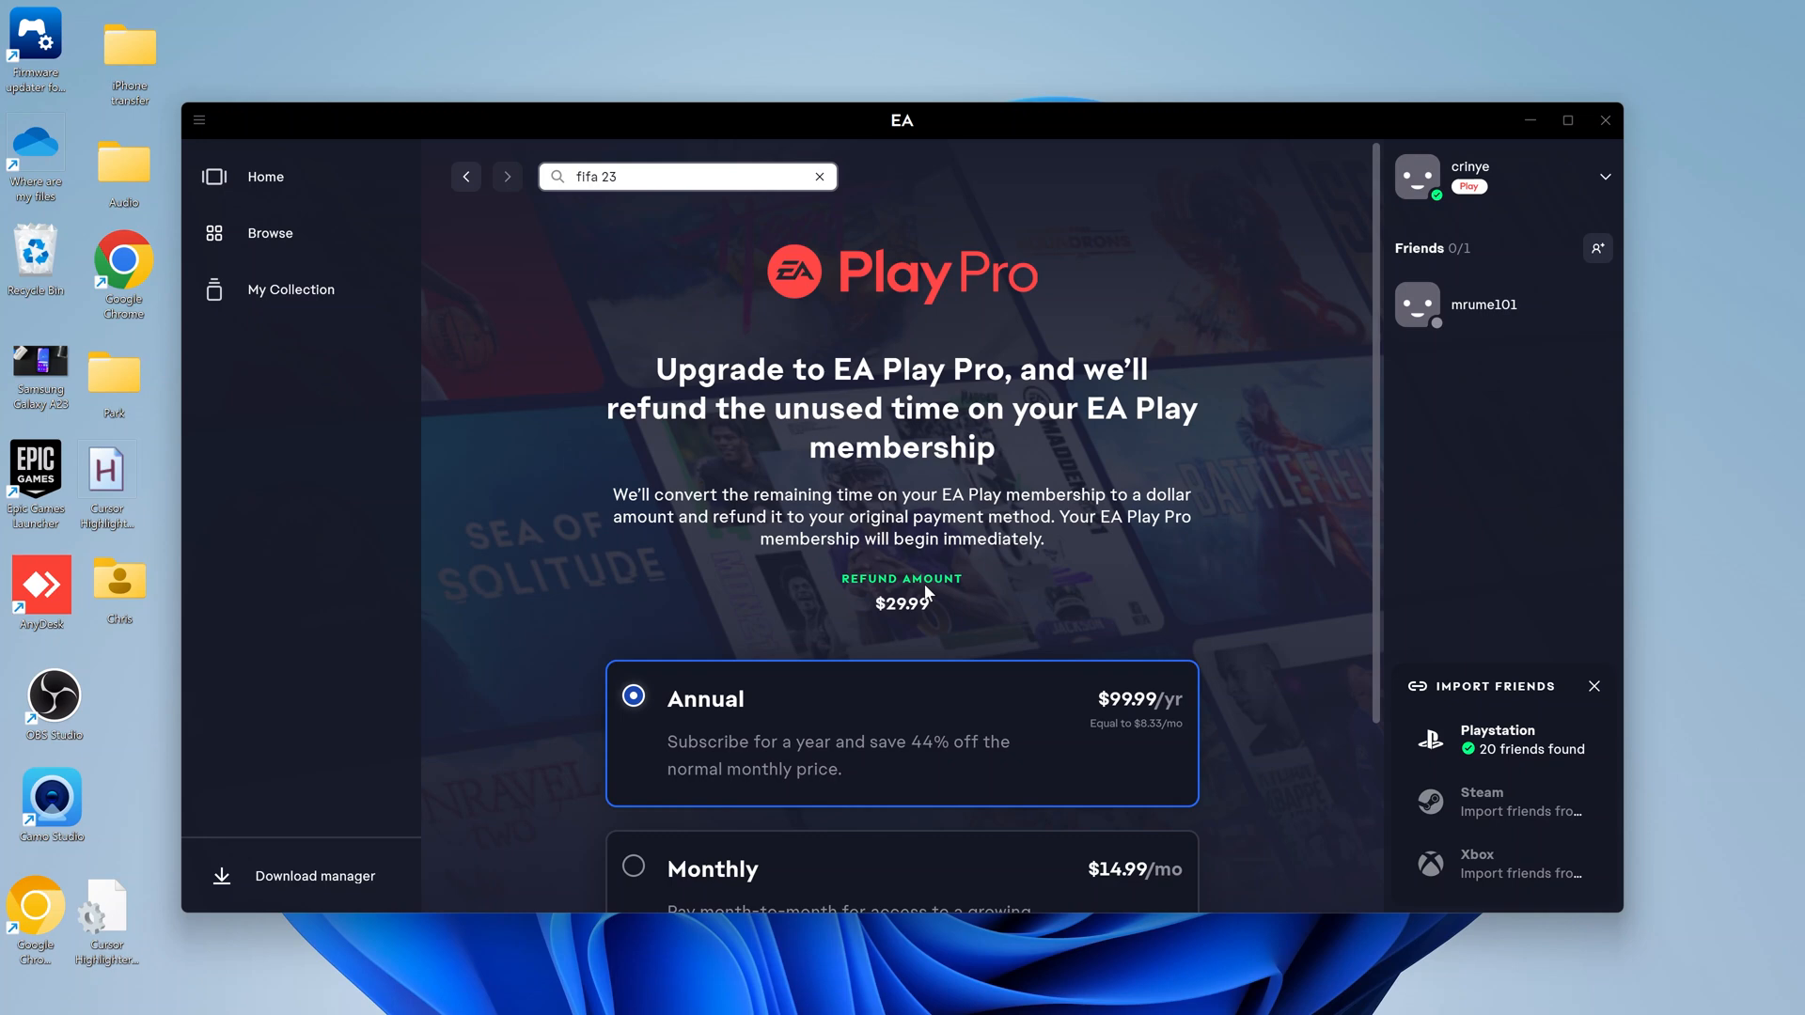
# Select the Monthly EA Play Pro plan at $14.99/month and continue to payment.
pyautogui.scroll(-3)
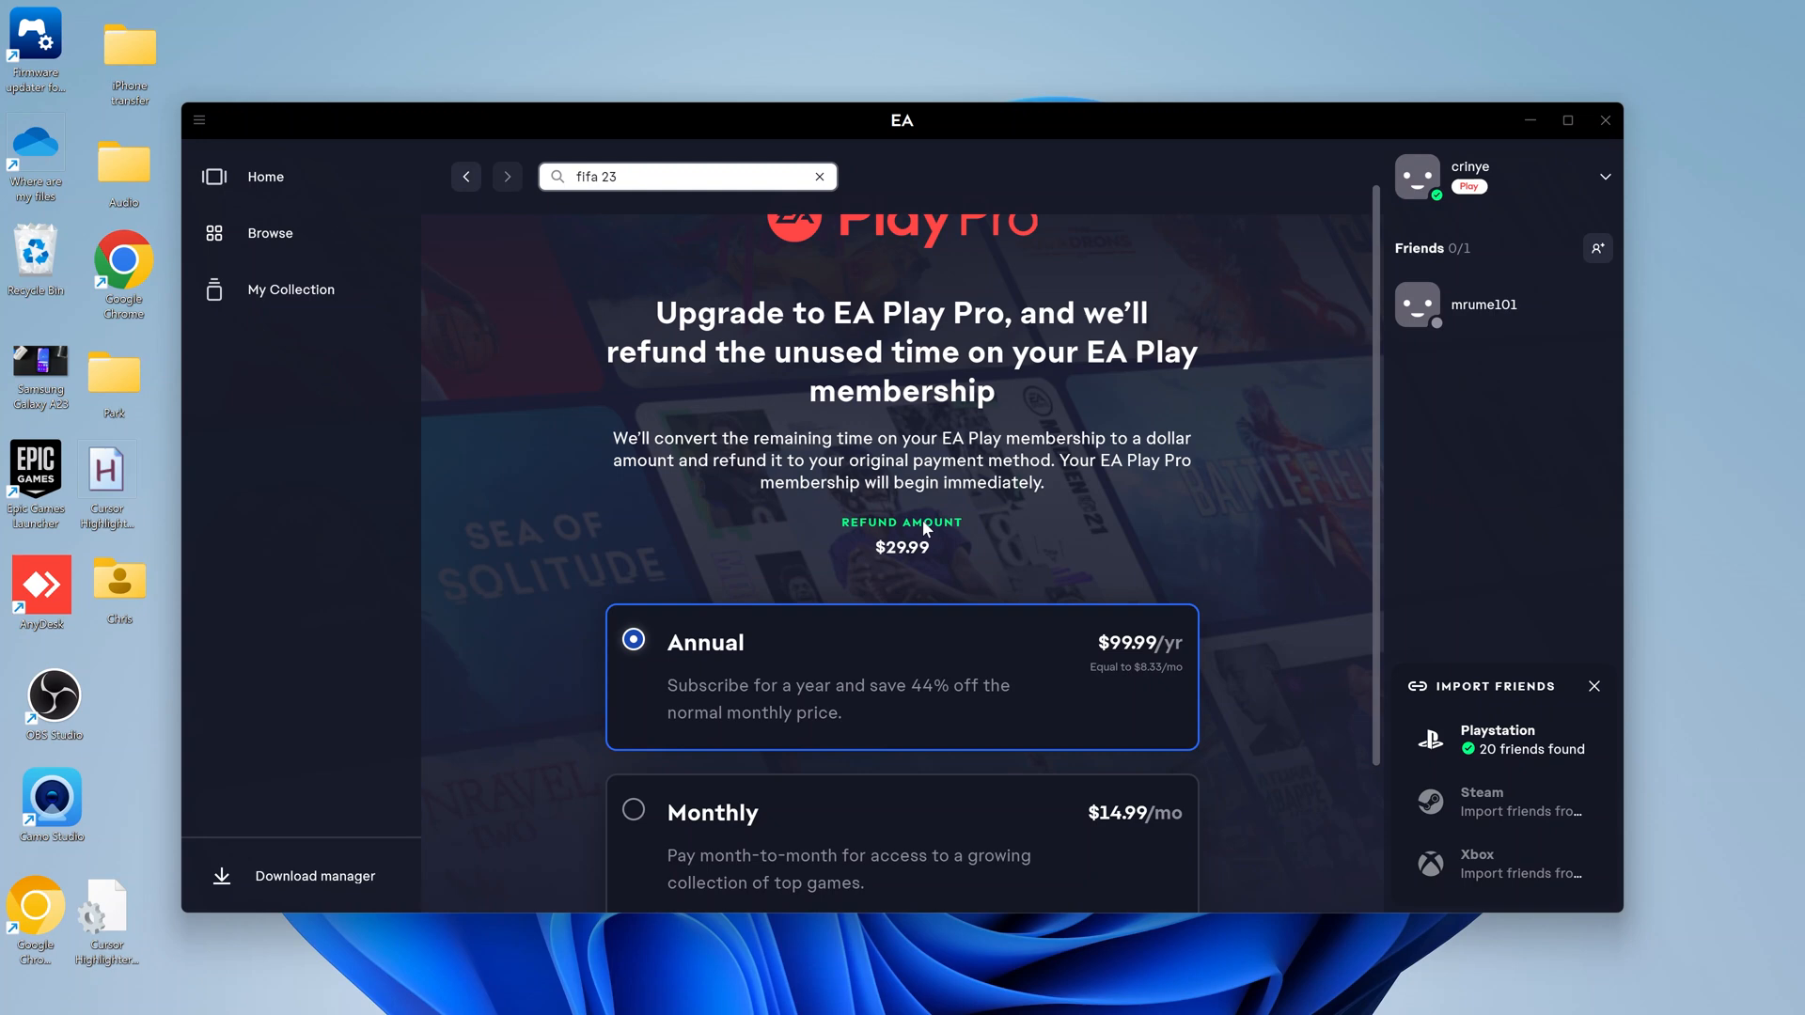
pyautogui.moveTo(991, 524)
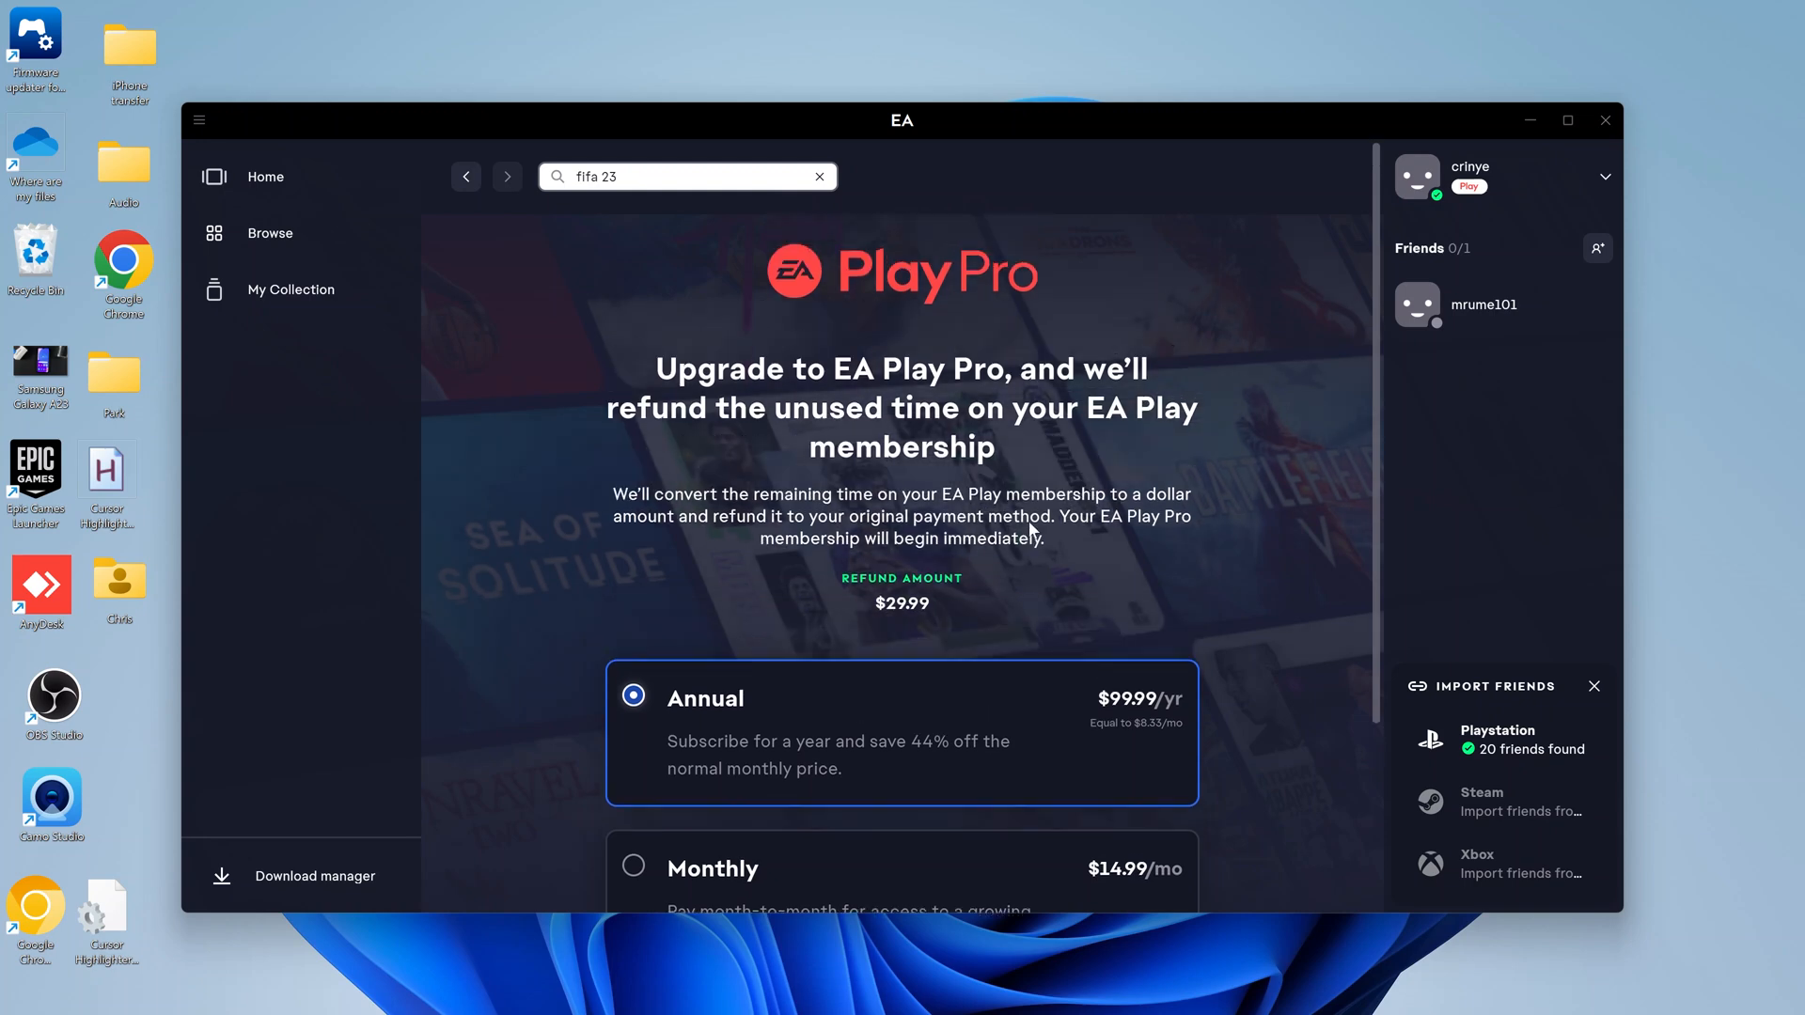
pyautogui.scroll(-3)
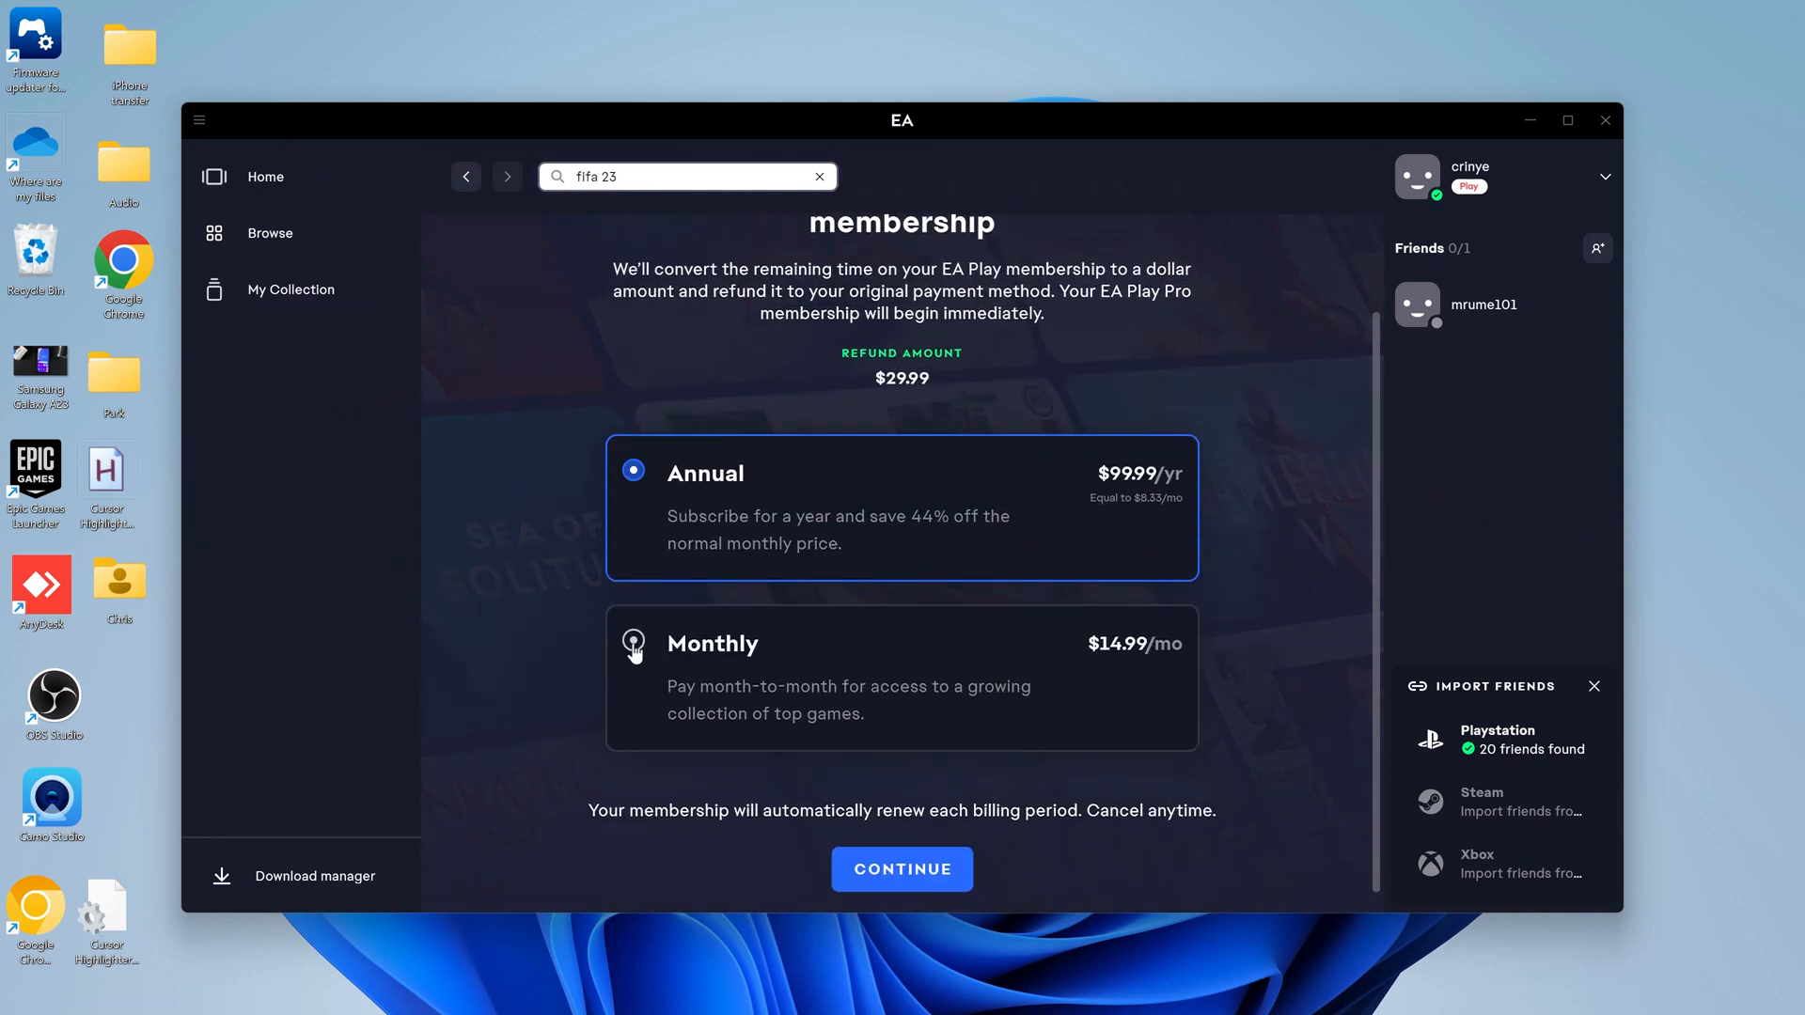
pyautogui.click(634, 643)
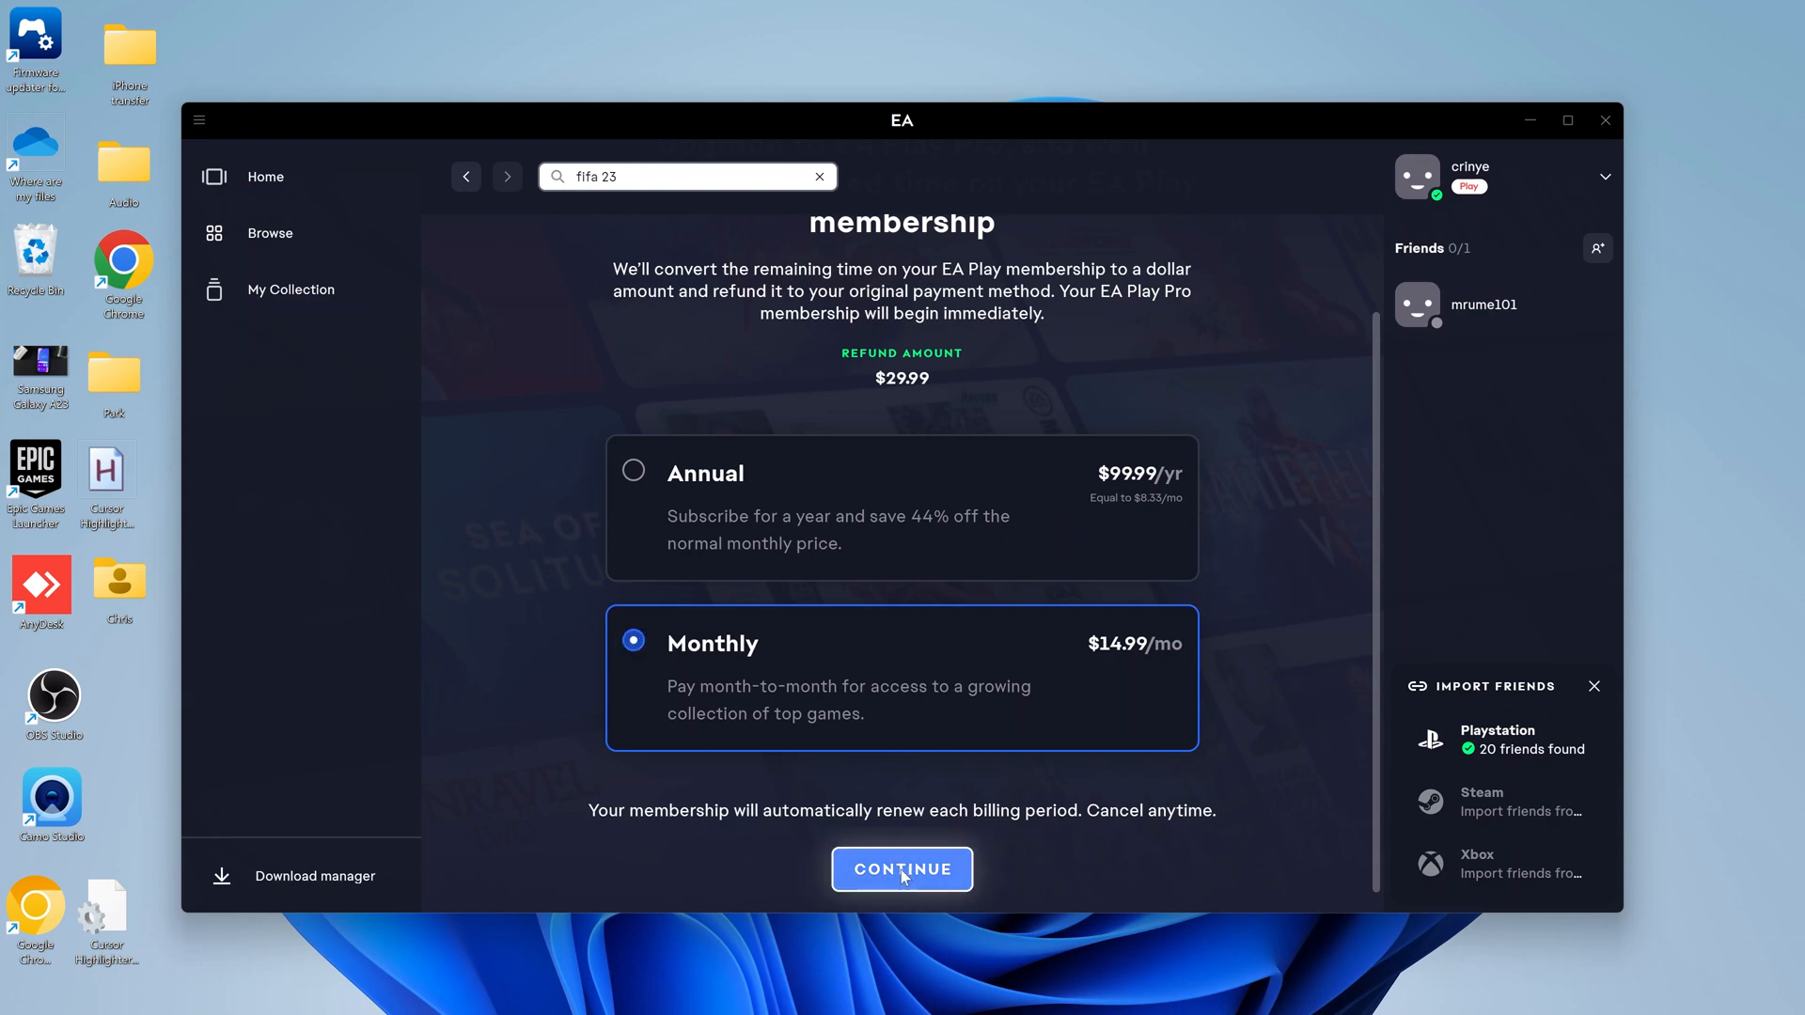
pyautogui.click(900, 868)
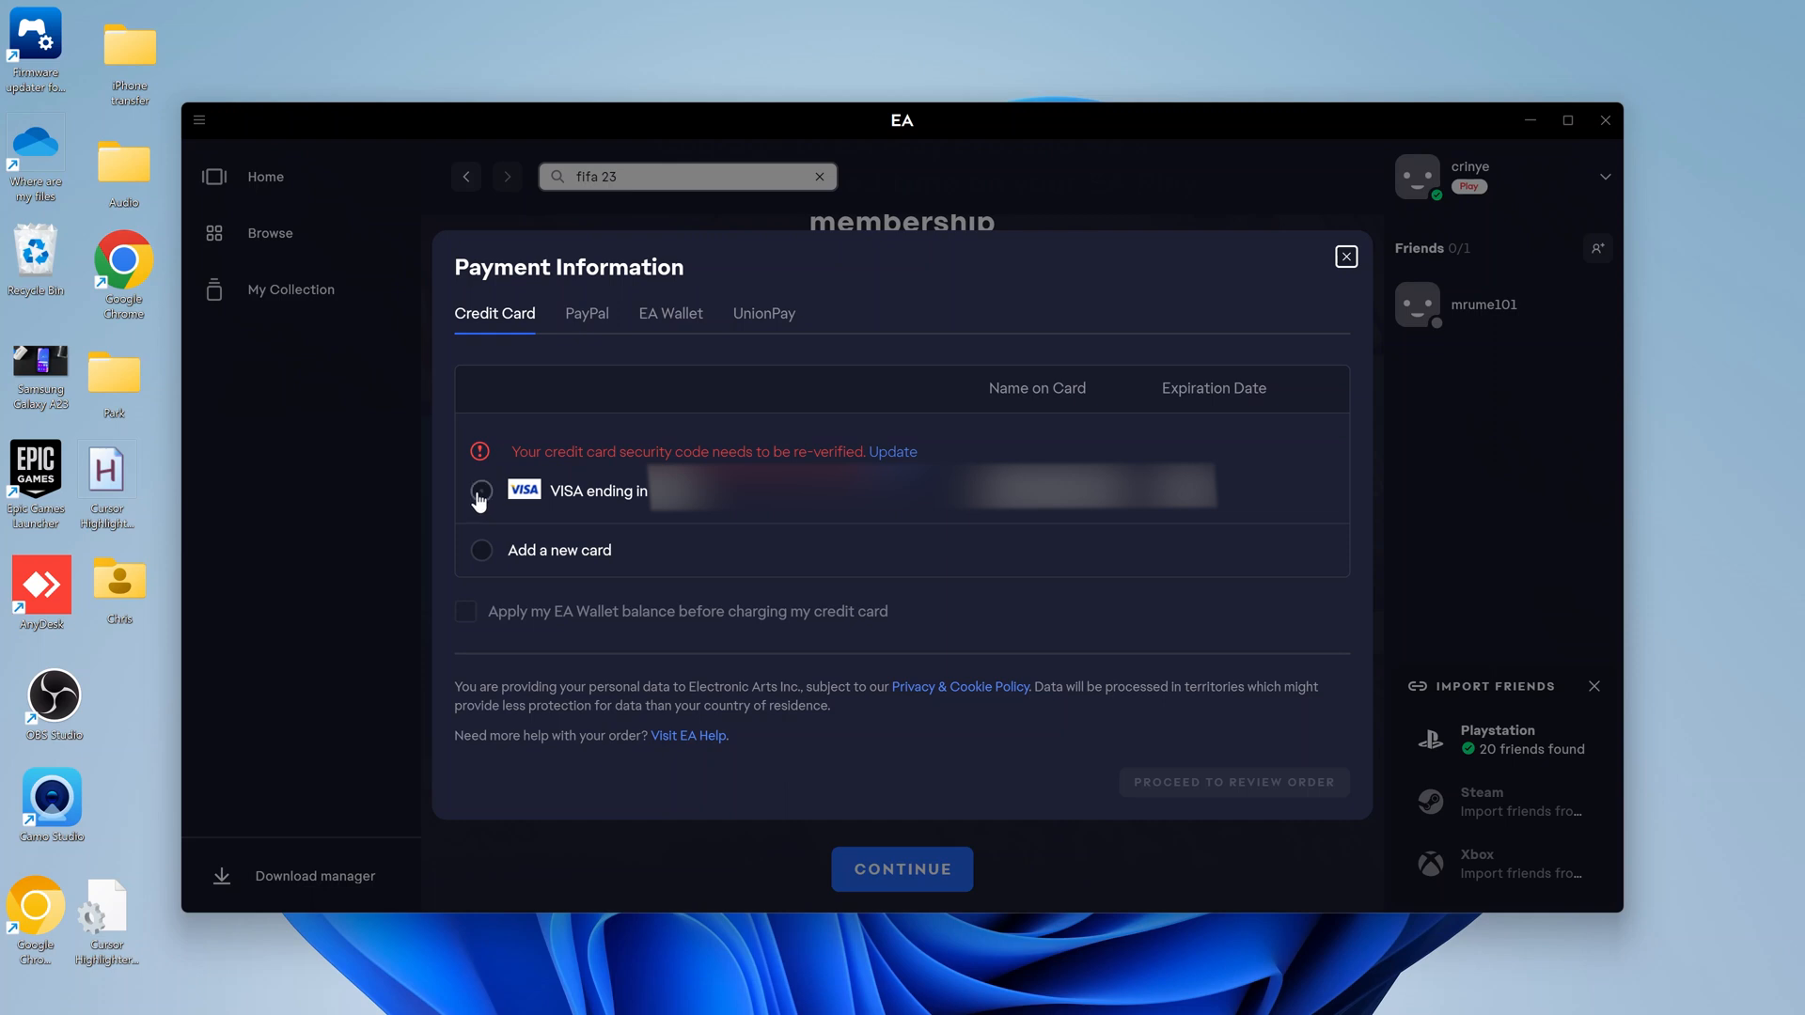
# Pay with the saved Visa card and proceed to the Review Order summary.
pyautogui.click(481, 491)
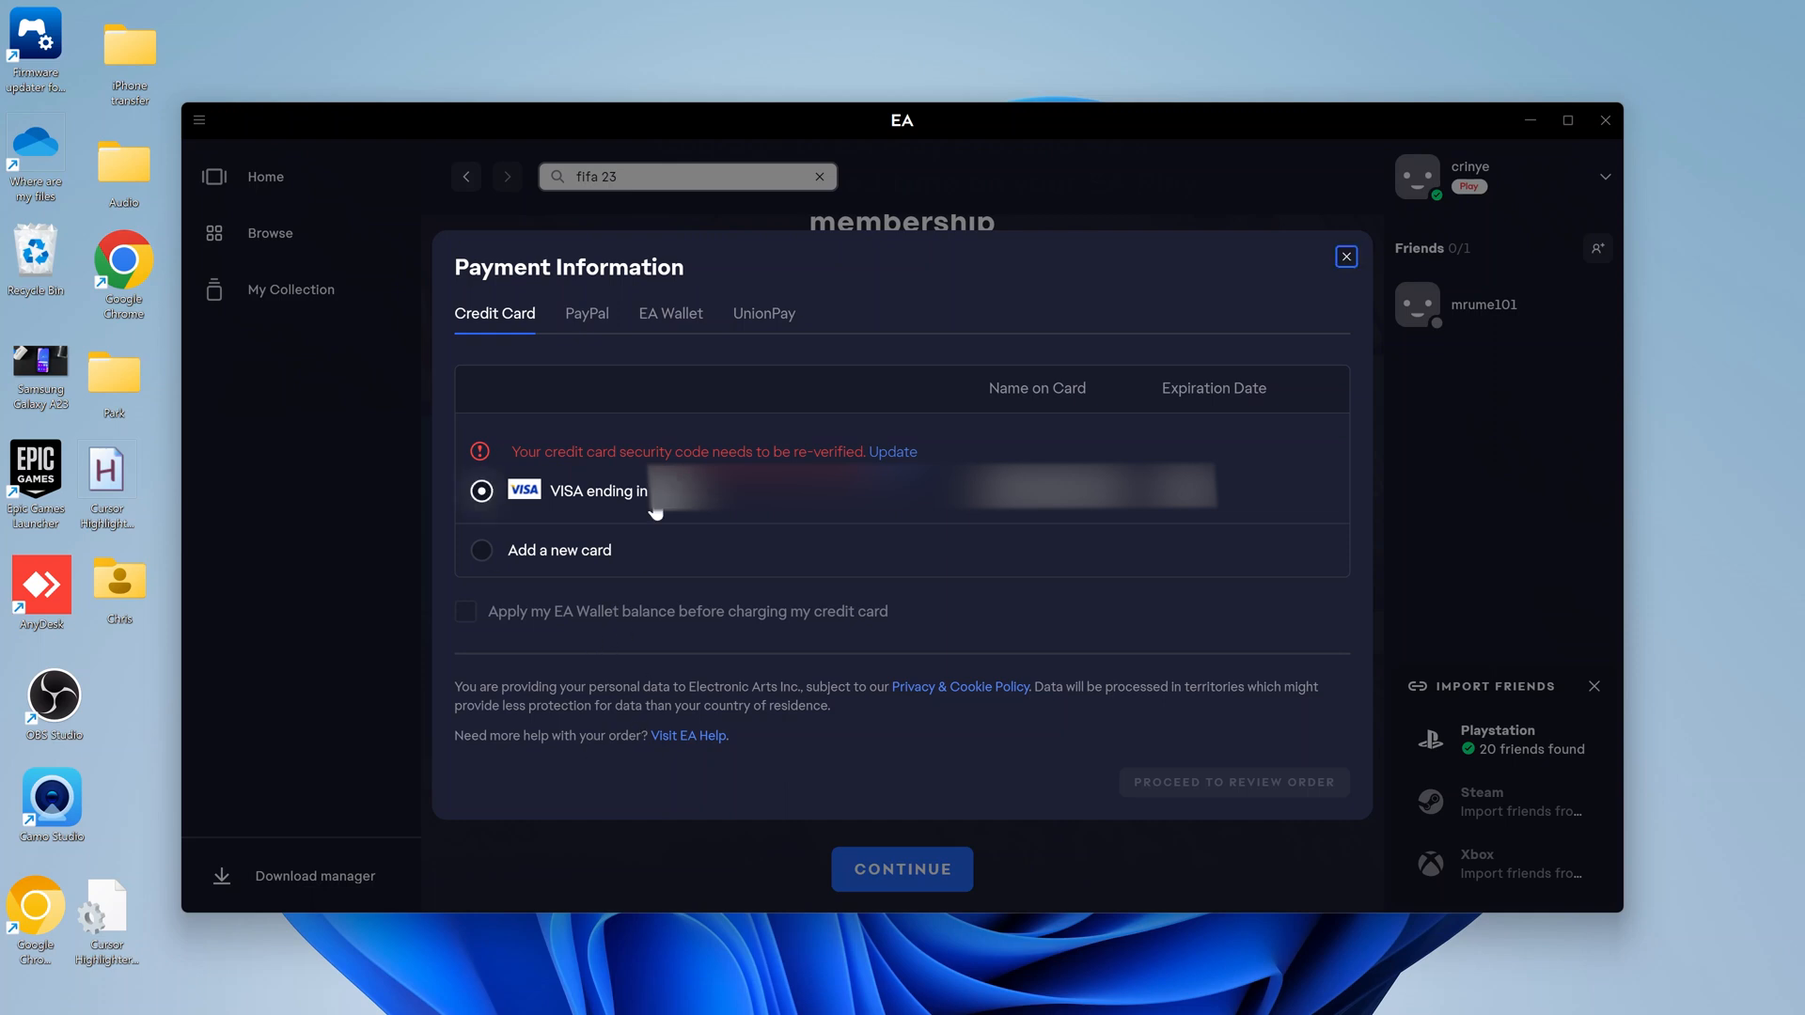
pyautogui.moveTo(1040, 560)
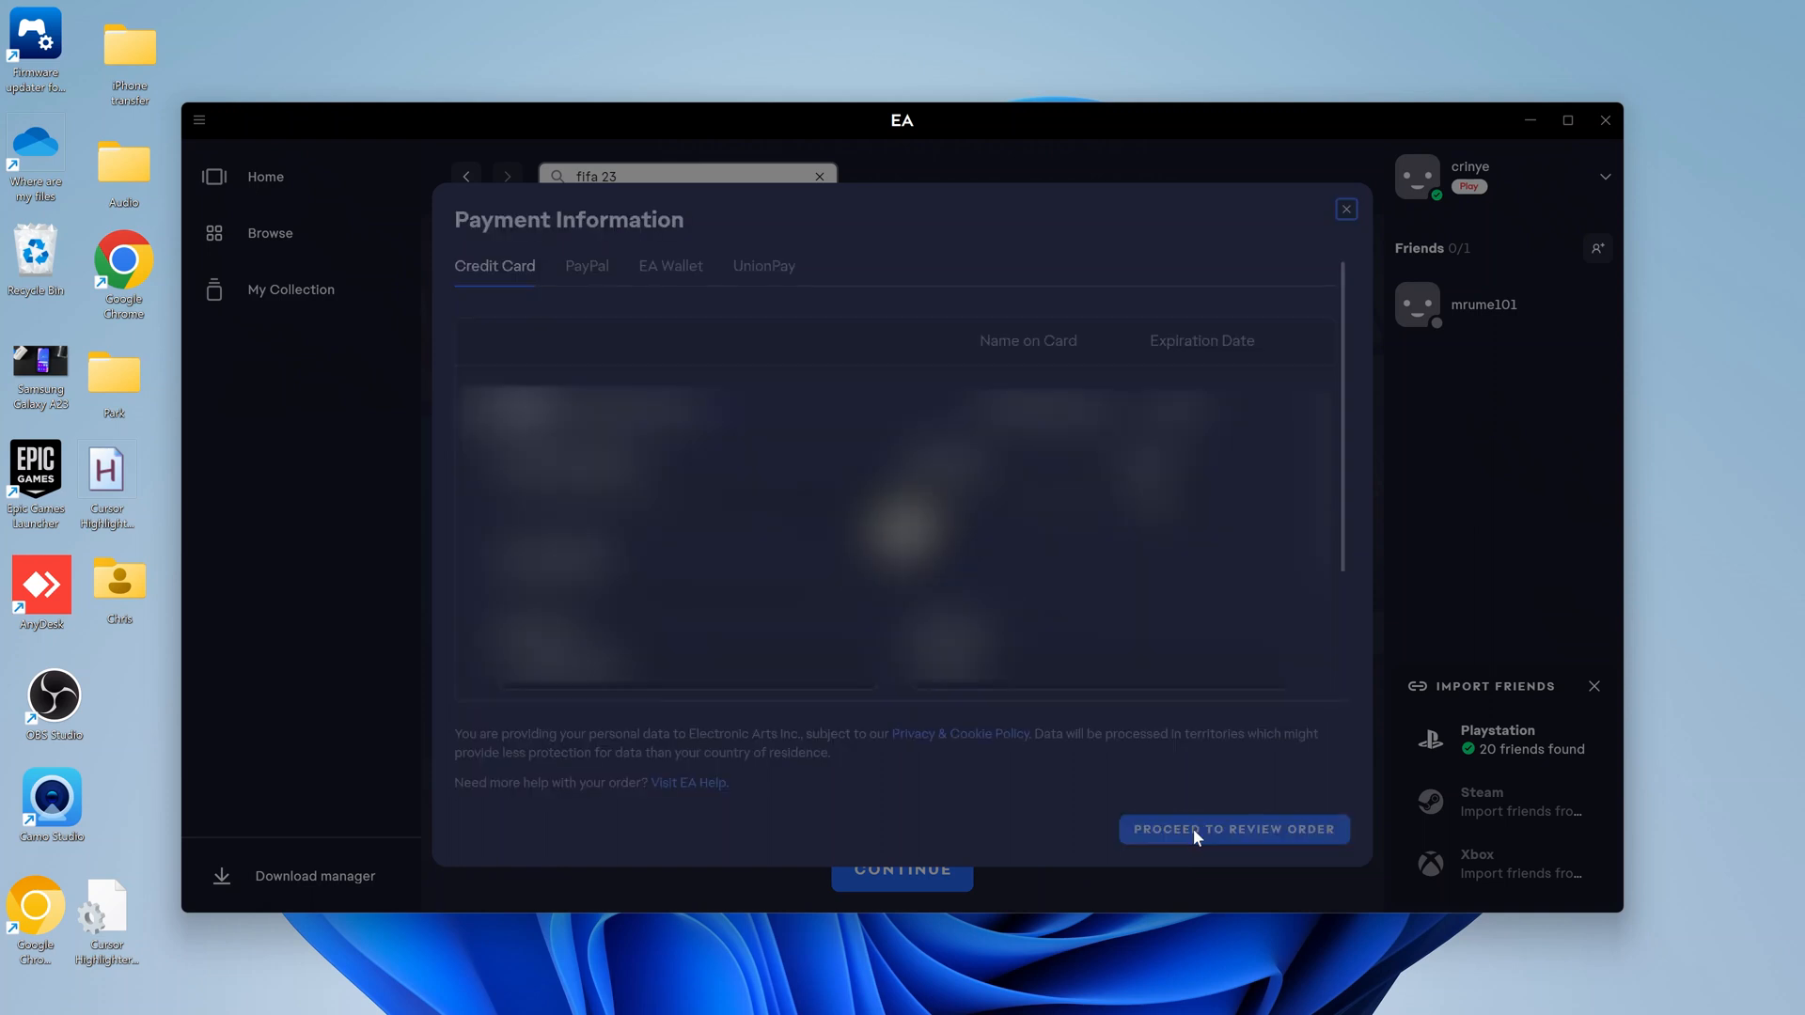
pyautogui.click(1234, 829)
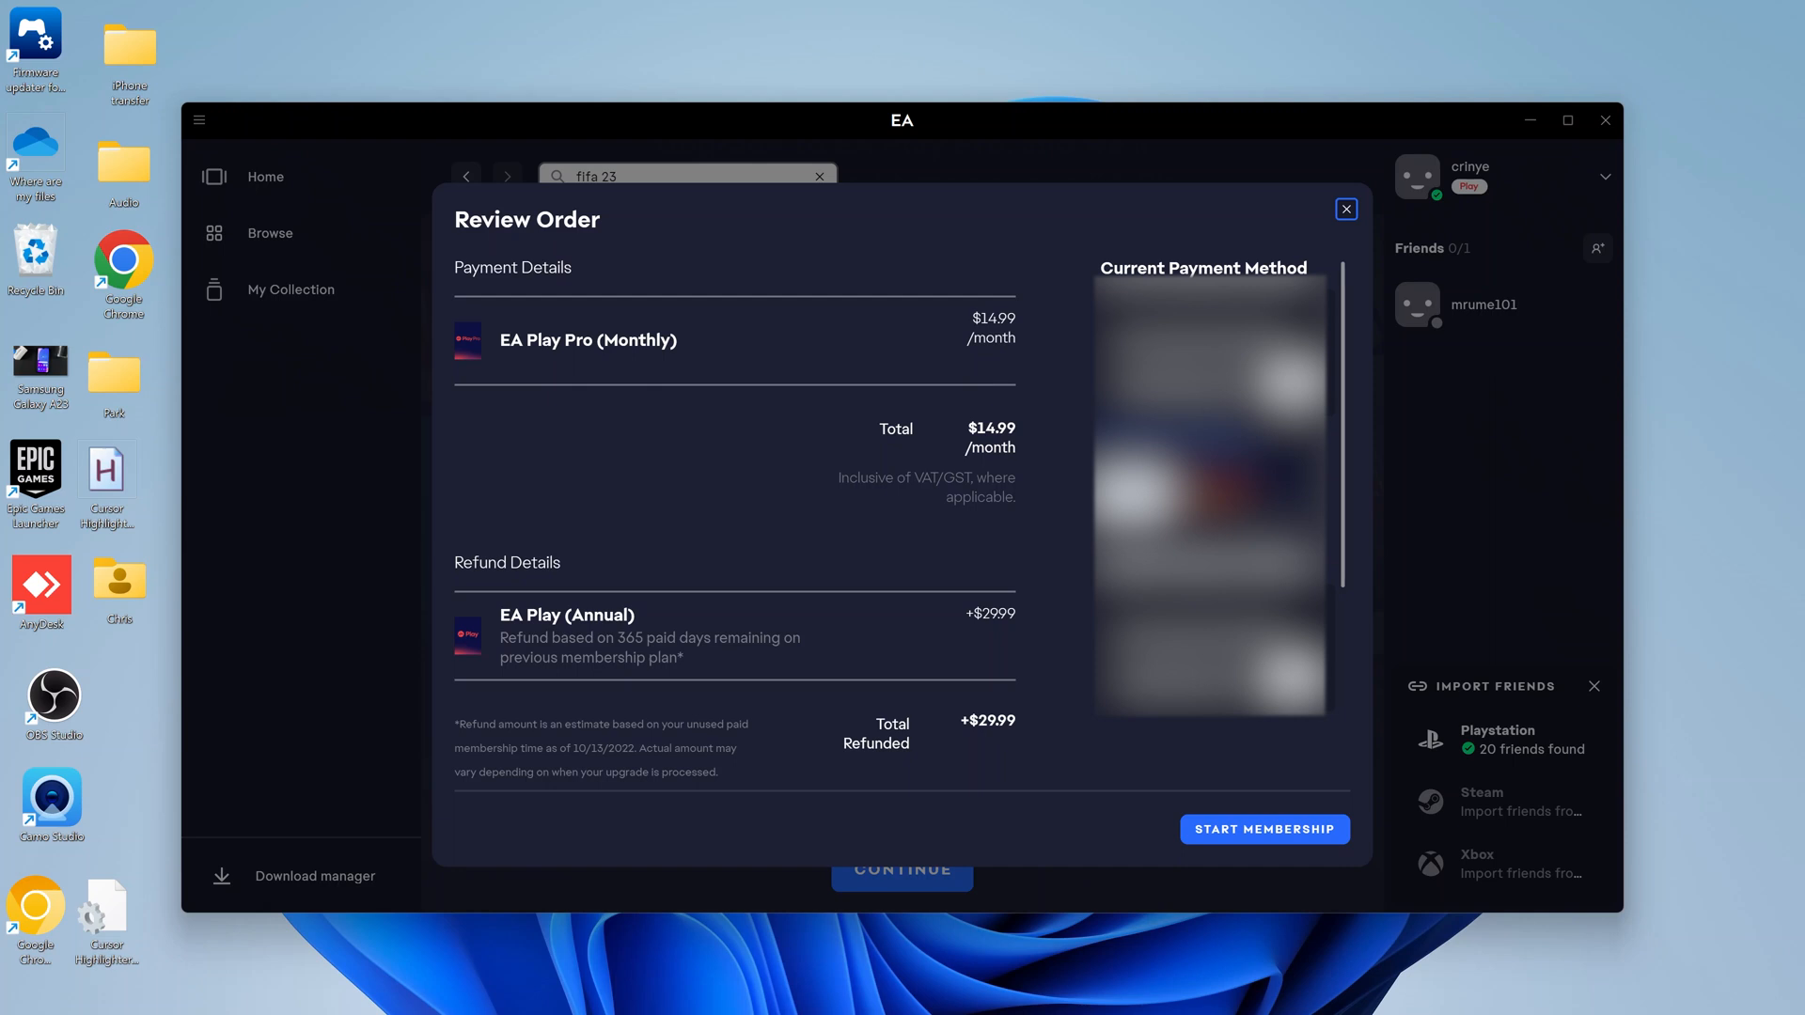
pyautogui.moveTo(594, 567)
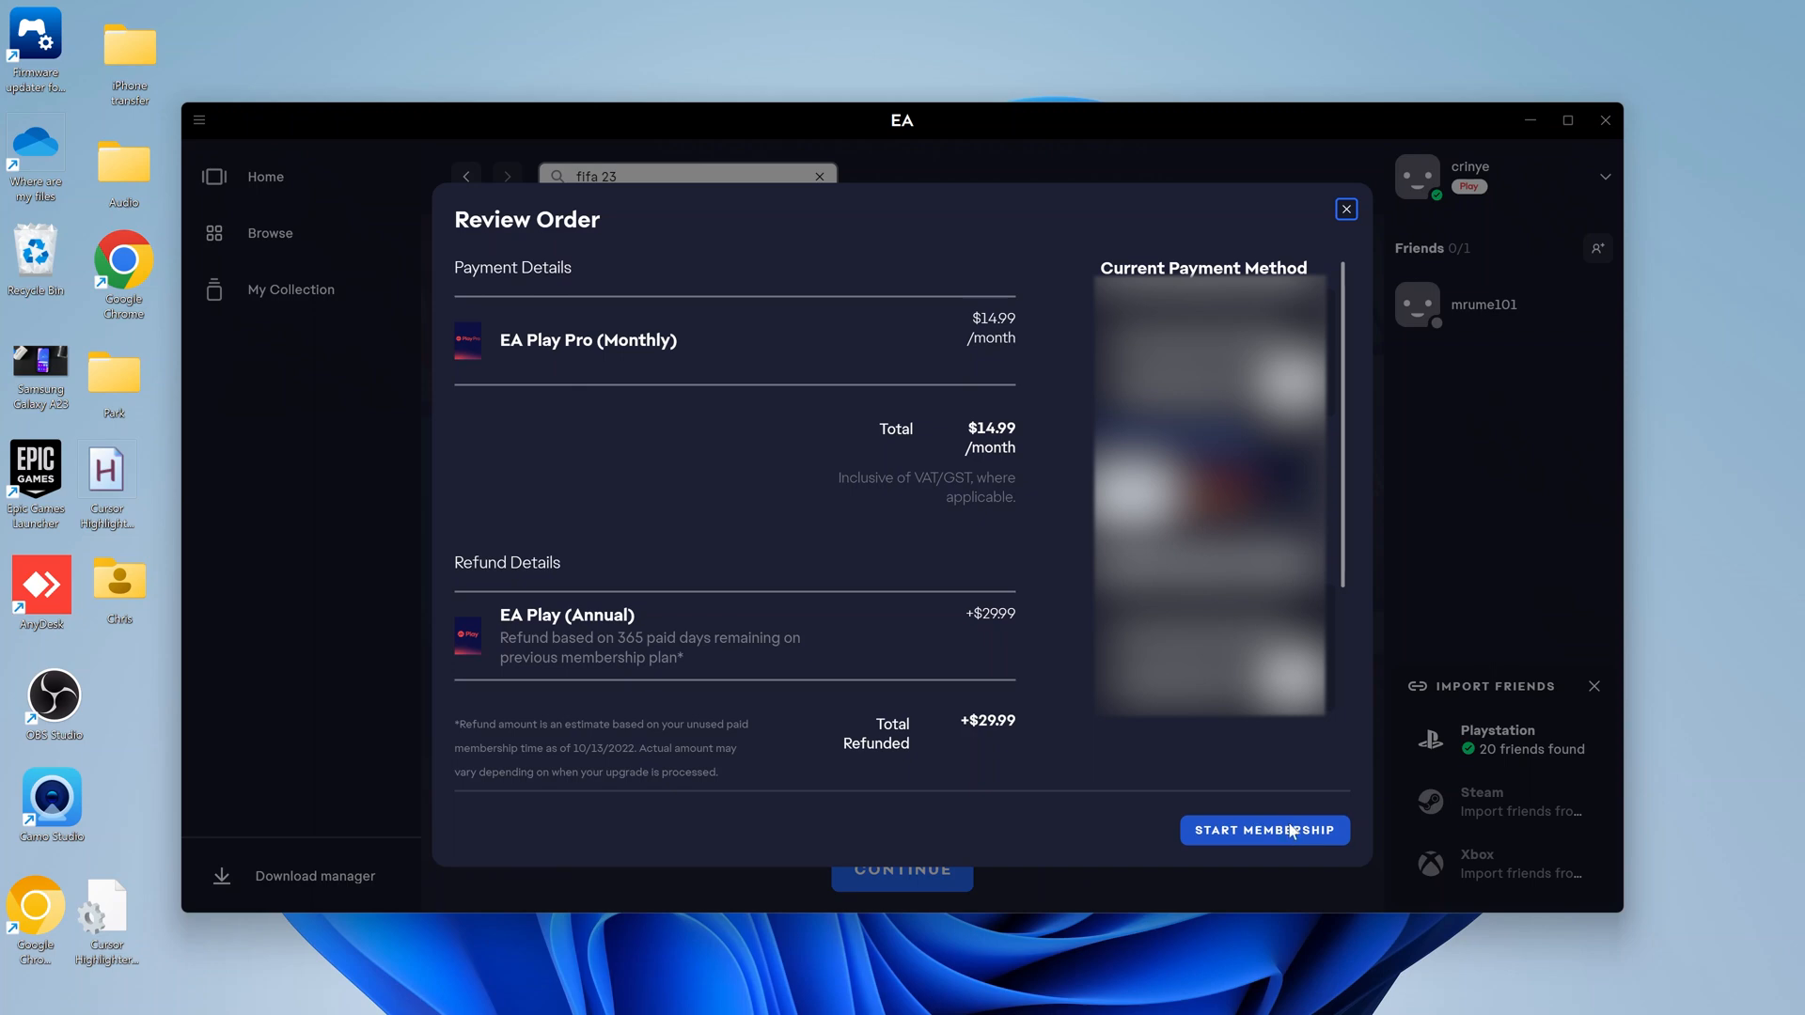
# Start the Pro membership, reaching the payment-received confirmation with November 13, 2022 next payment.
pyautogui.click(1264, 829)
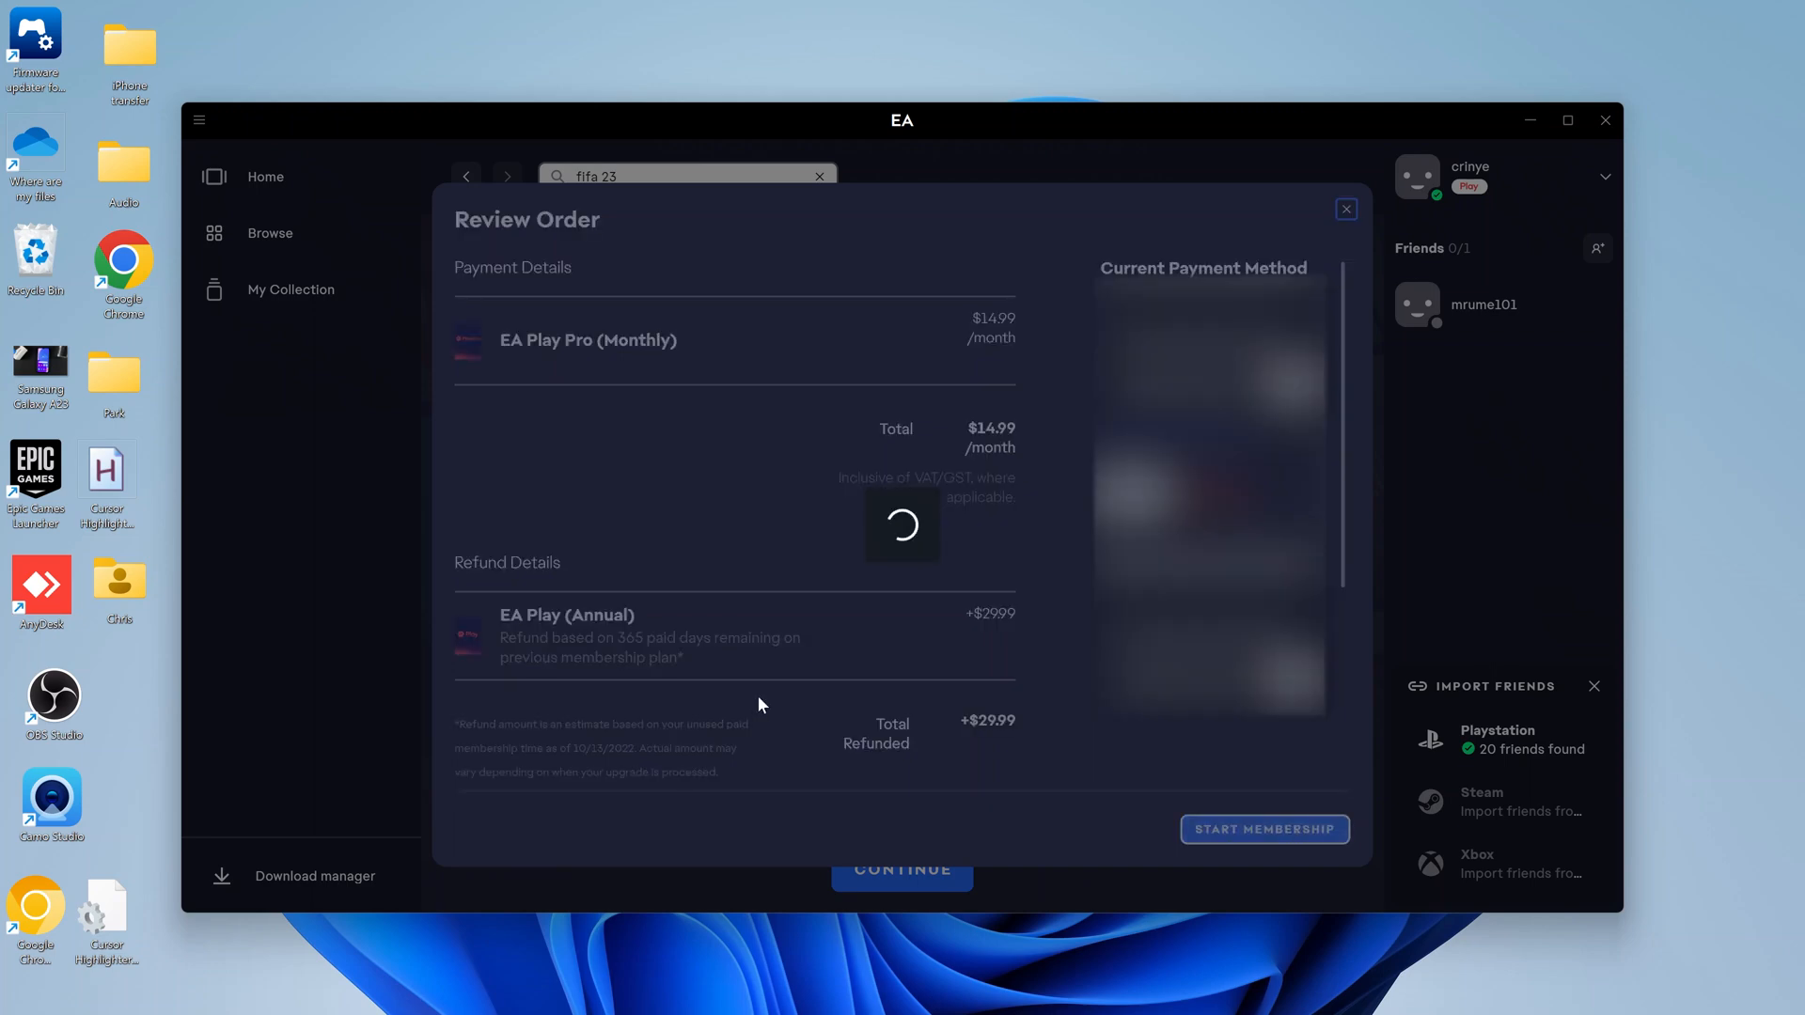
pyautogui.click(1264, 829)
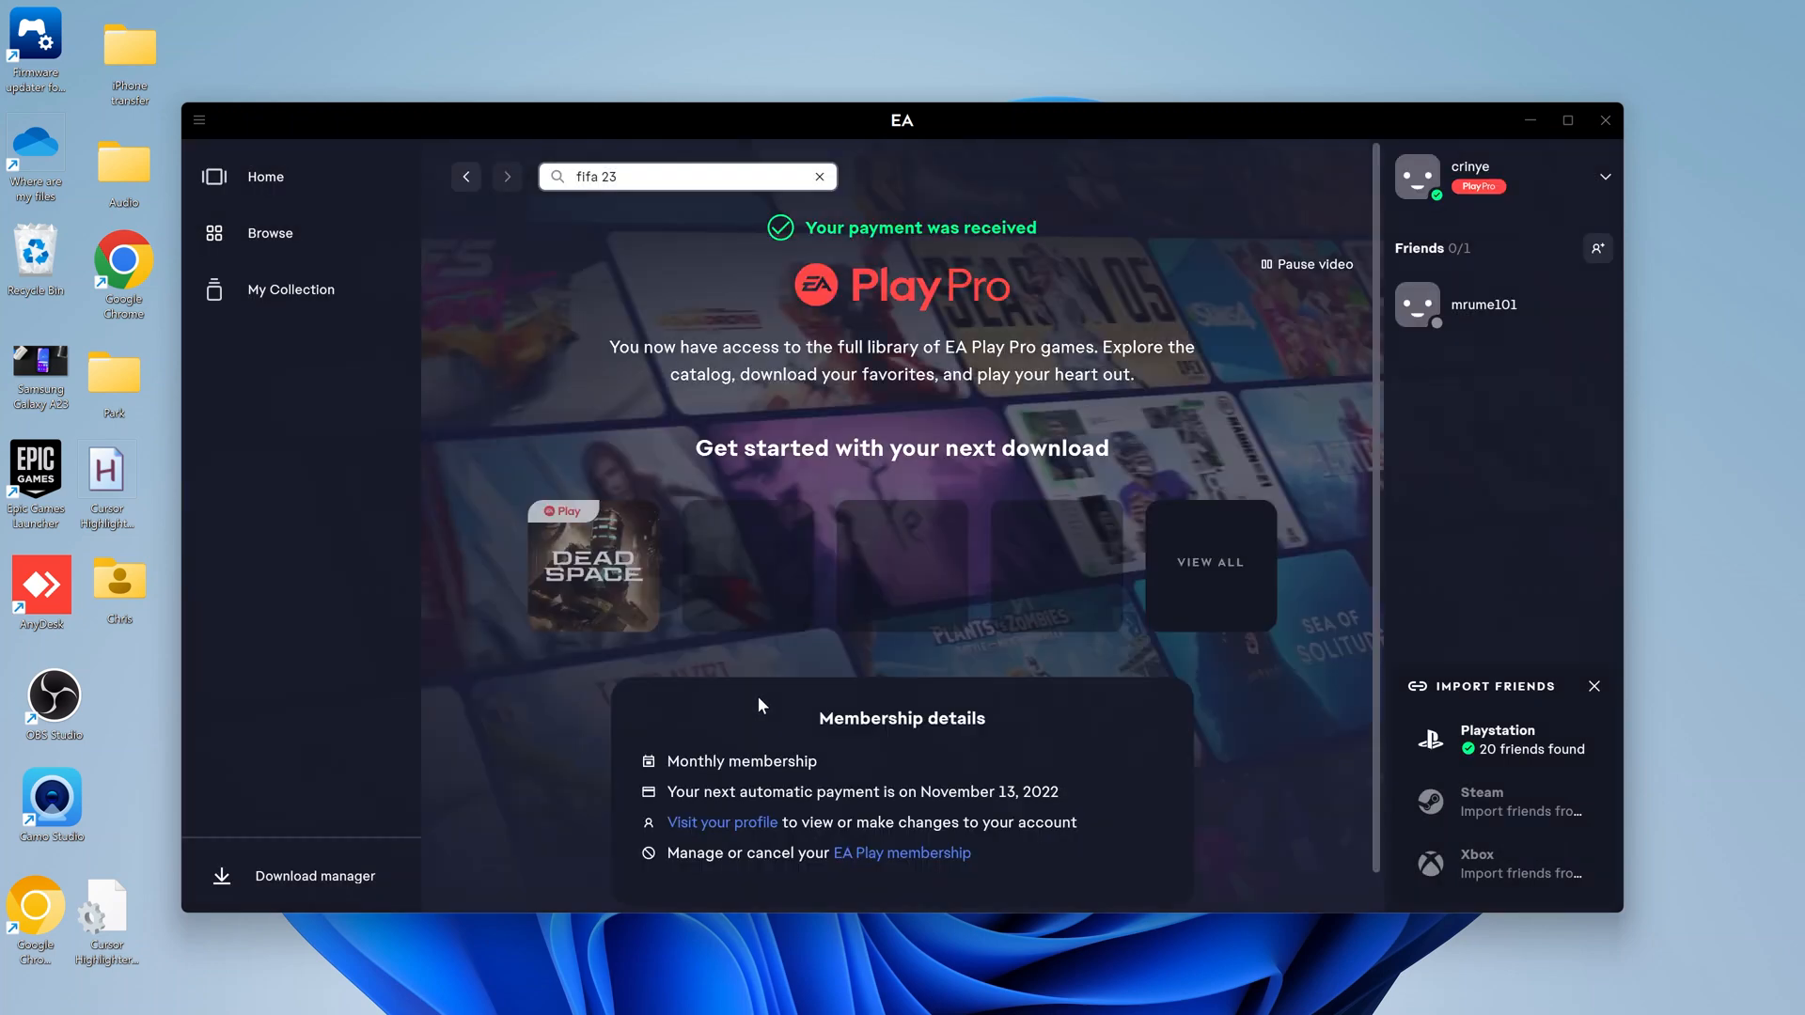